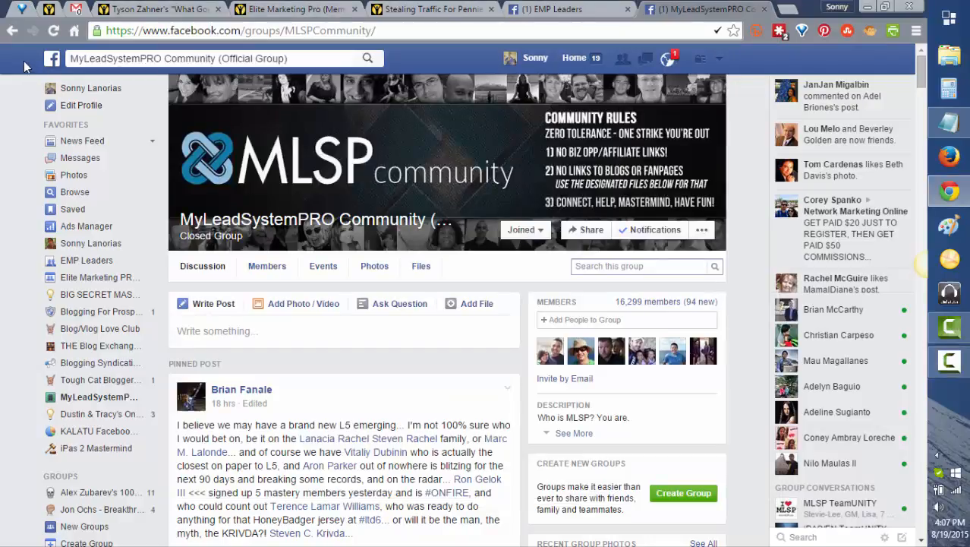
mouse_move(319, 36)
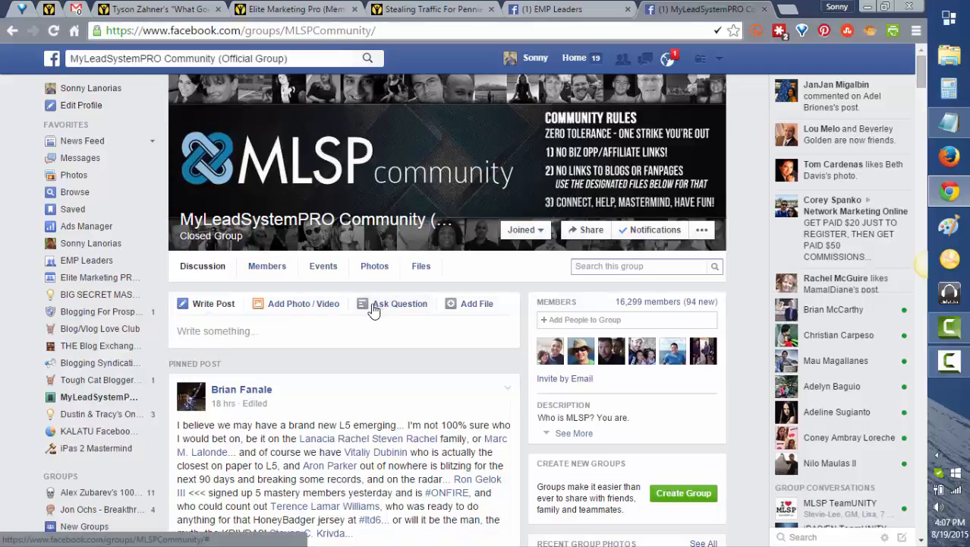
Add the pinned post's author to a new friend list named 'MLSP Rockstars'.
scroll("down", 3)
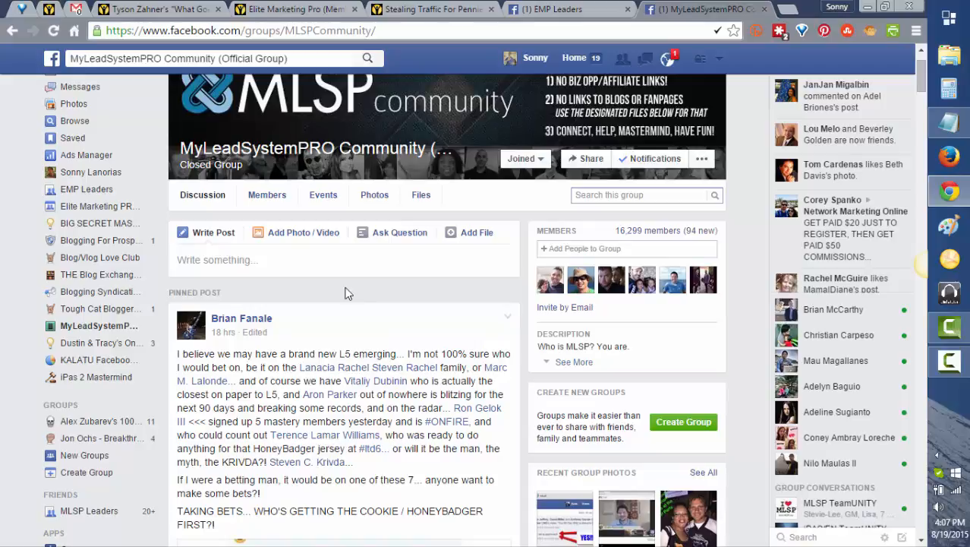
scroll("down", 3)
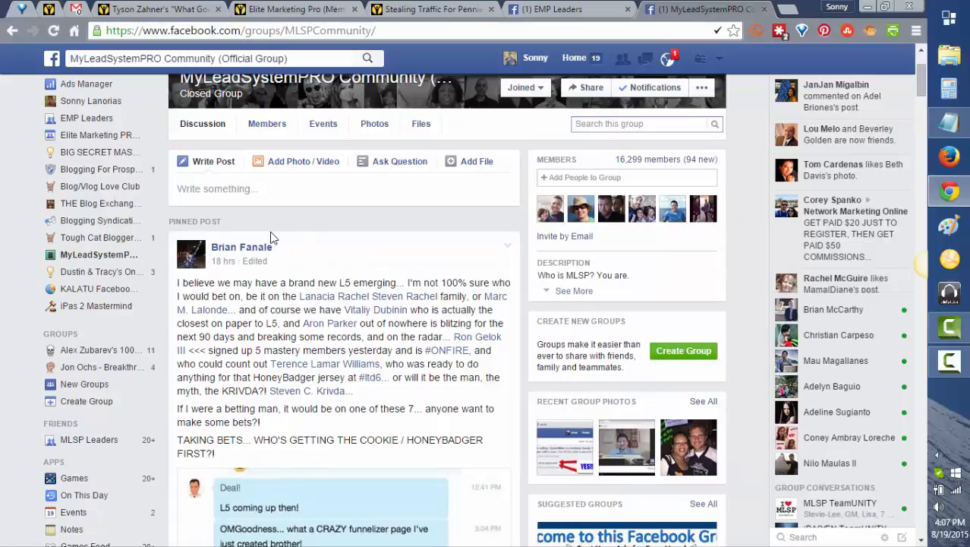
mouse_move(241, 246)
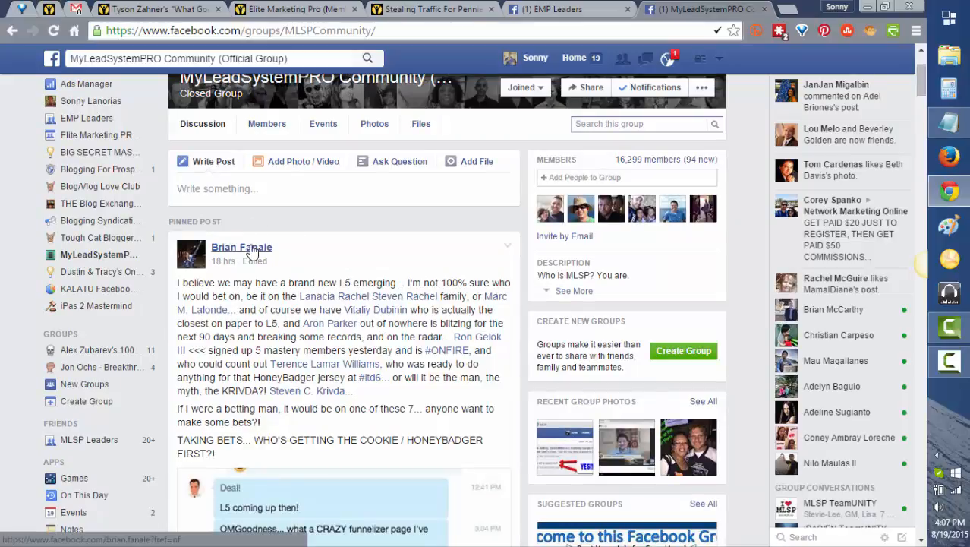
mouse_move(241, 247)
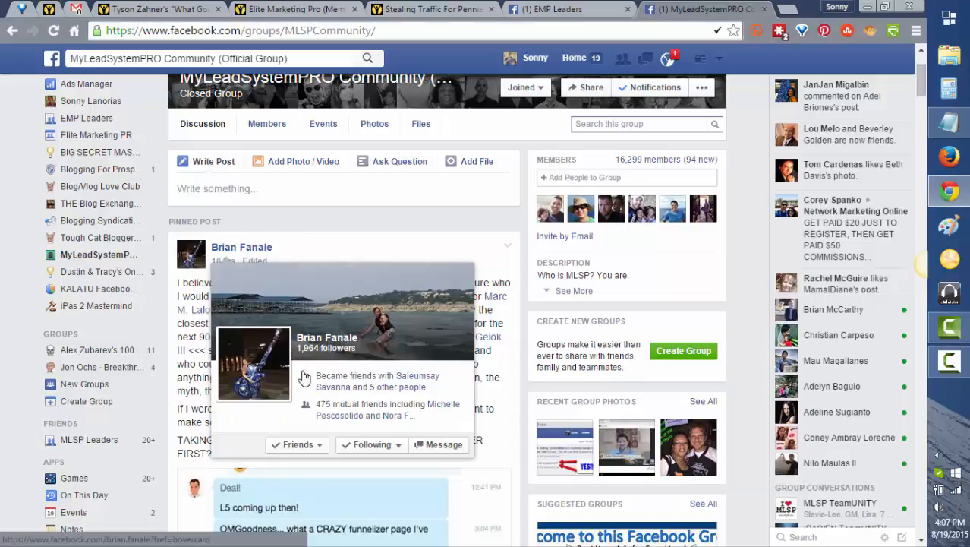
left_click(297, 444)
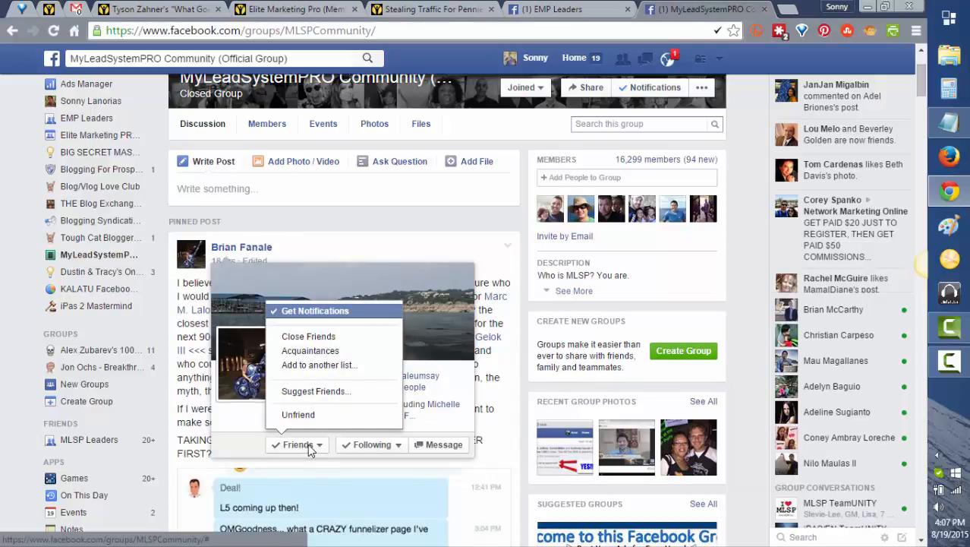
mouse_move(319, 365)
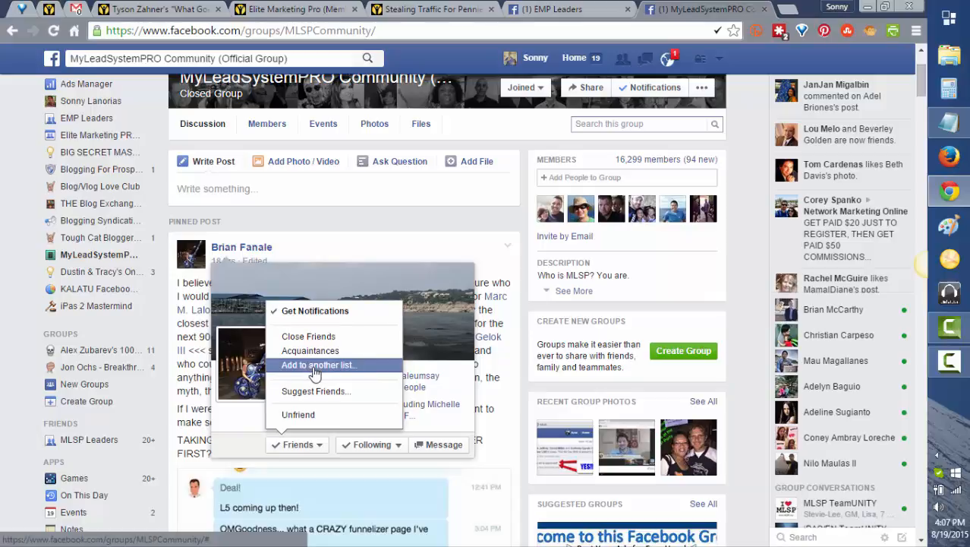
left_click(318, 365)
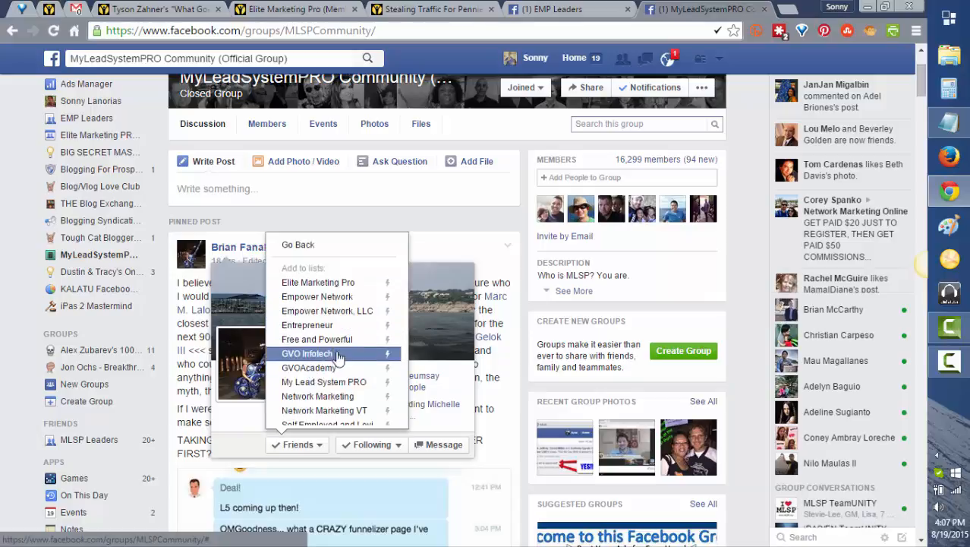
scroll("down", 3)
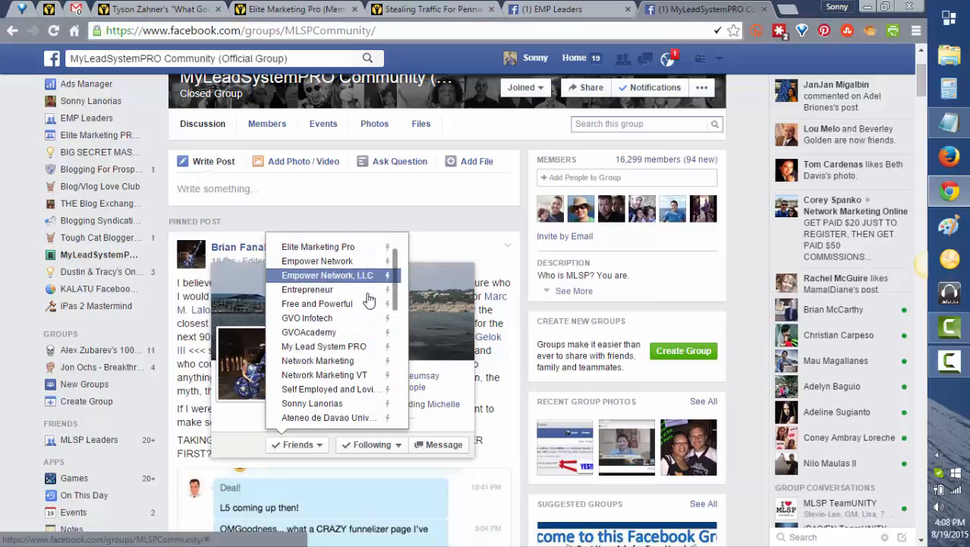
scroll("down", 3)
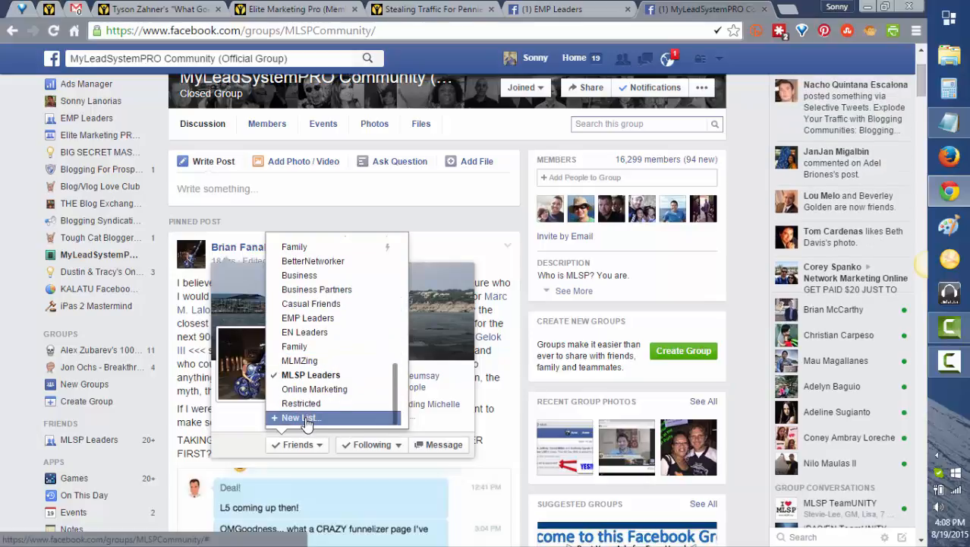
left_click(299, 417)
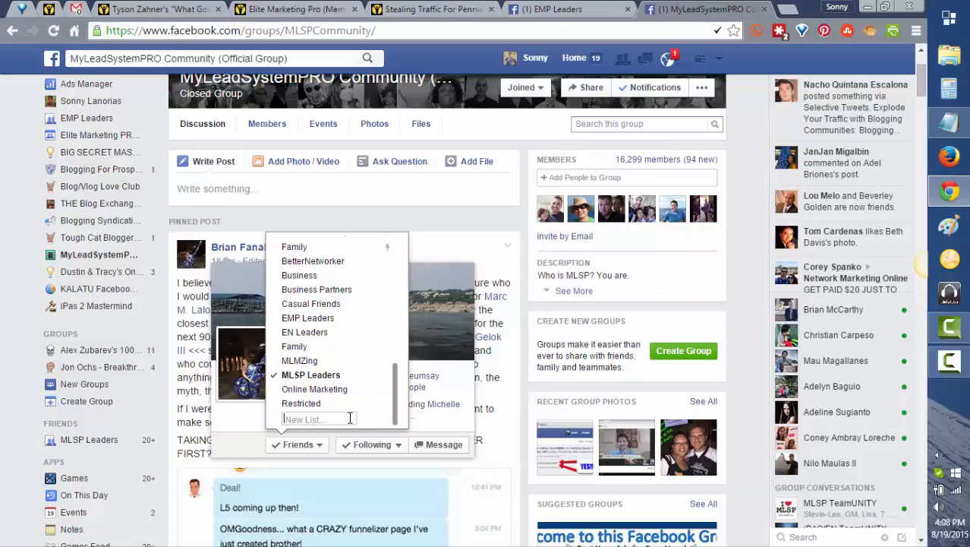
type("M")
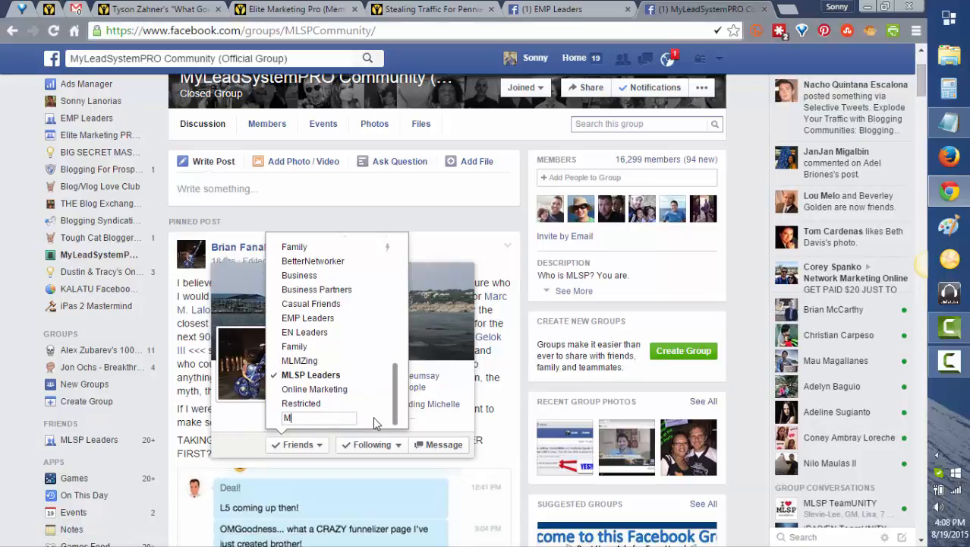
type("LSP Rock")
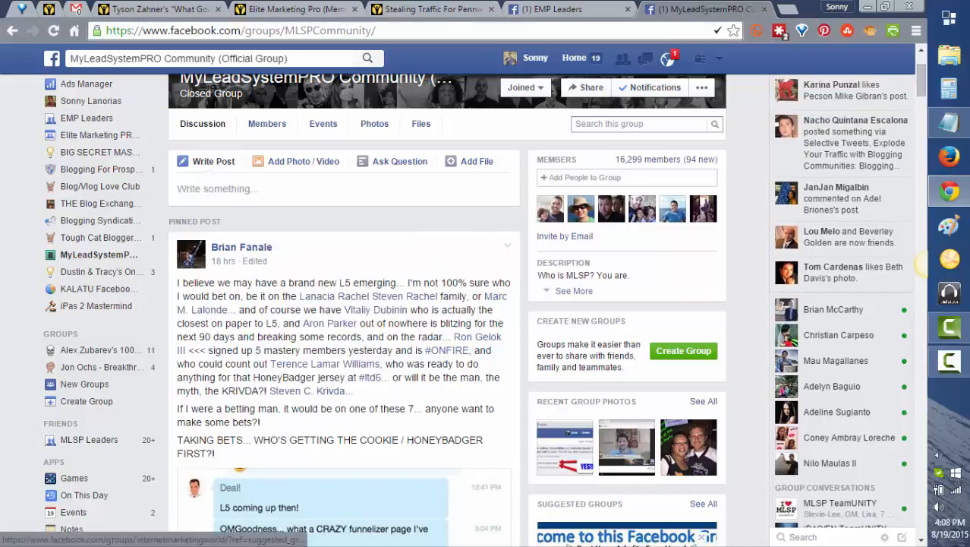
mouse_move(241, 247)
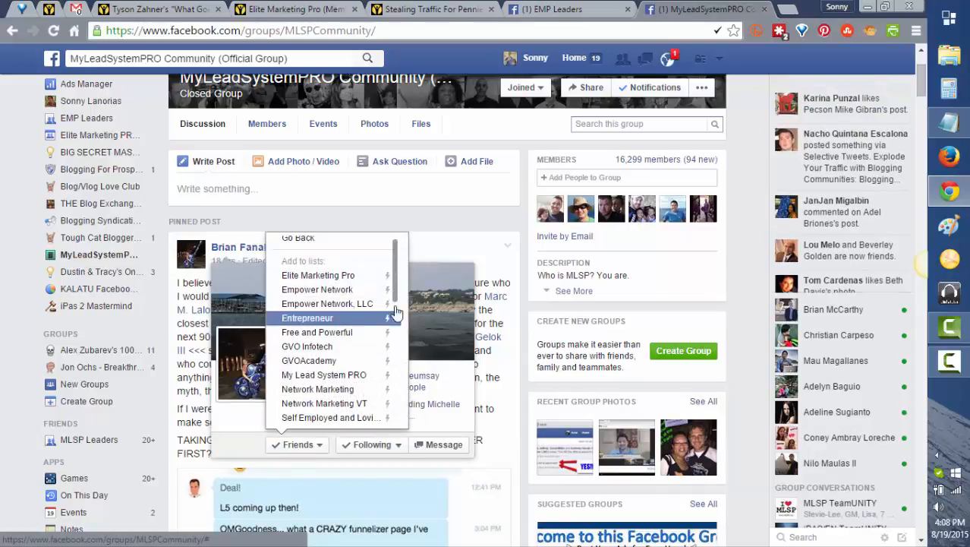
scroll("down", 3)
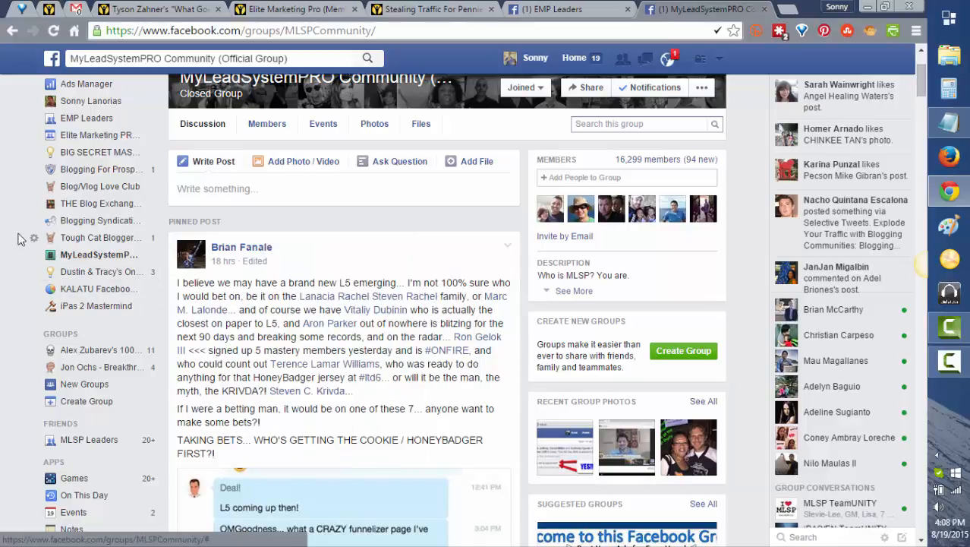
Open friend-list options for another post author and a commenter further down the feed.
scroll("down", 3)
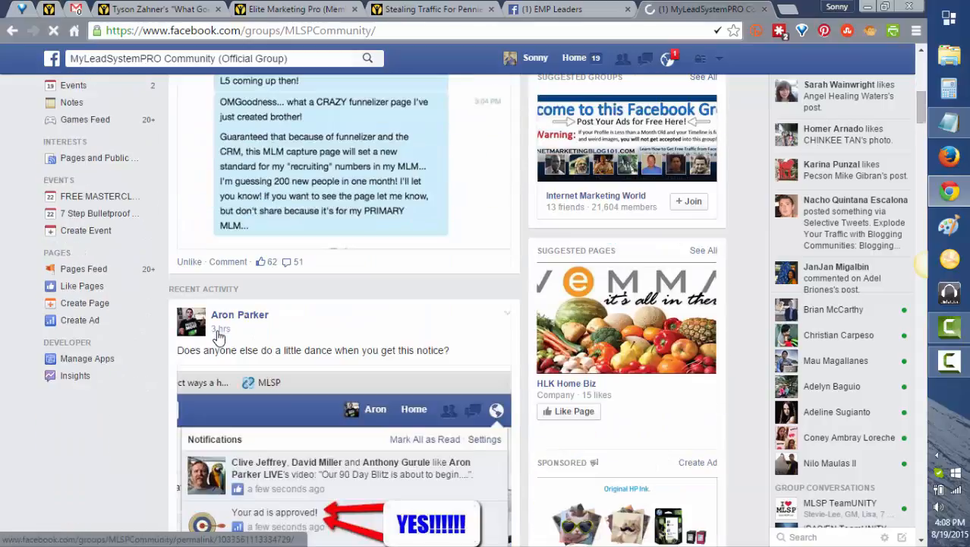
scroll("down", 3)
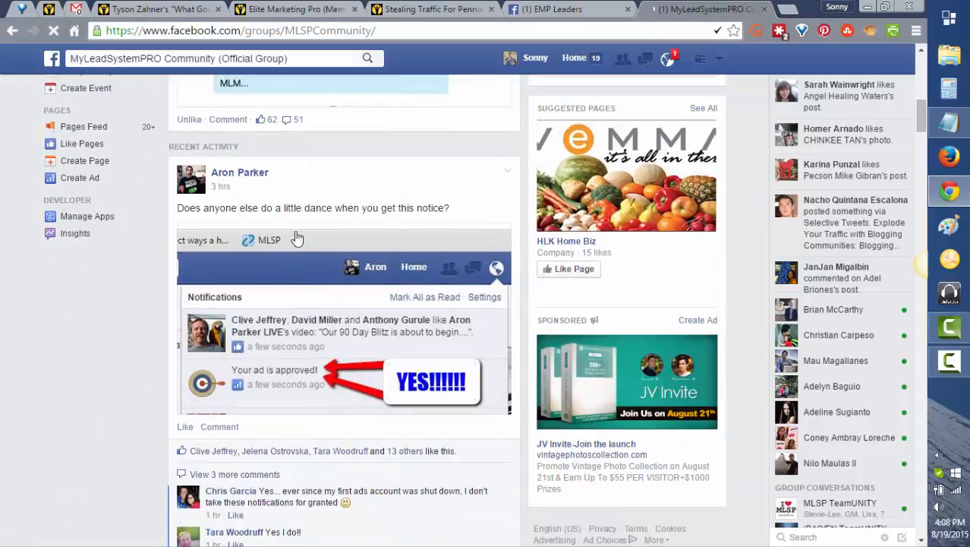
mouse_move(239, 172)
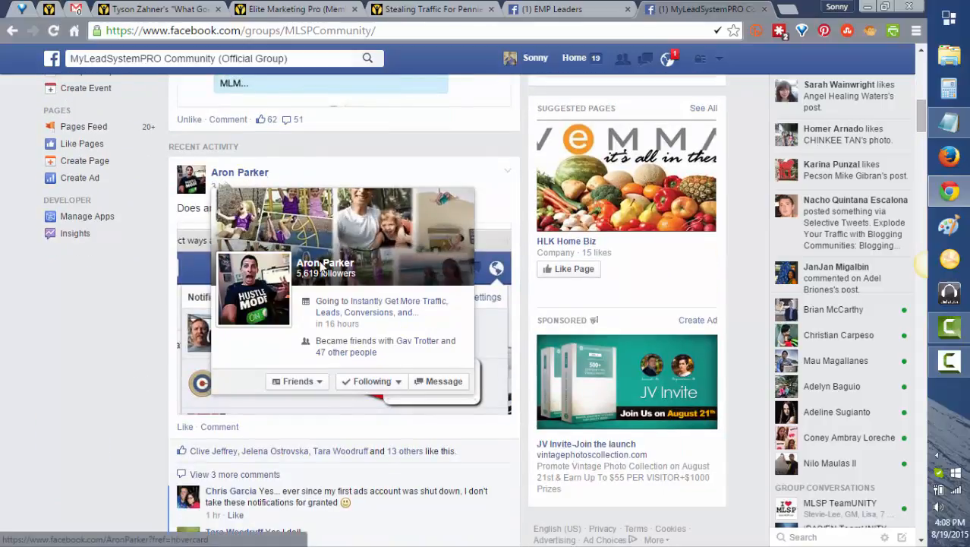
left_click(297, 381)
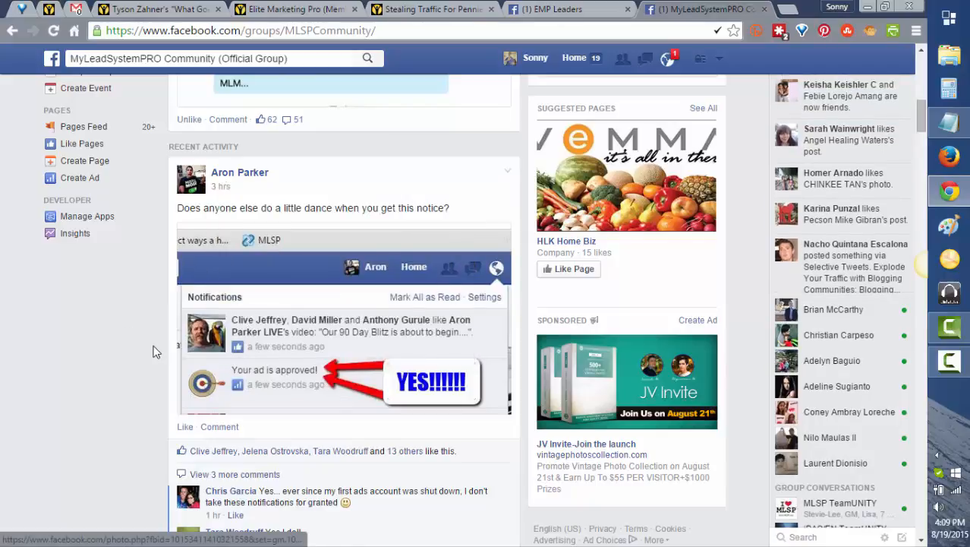
scroll("down", 3)
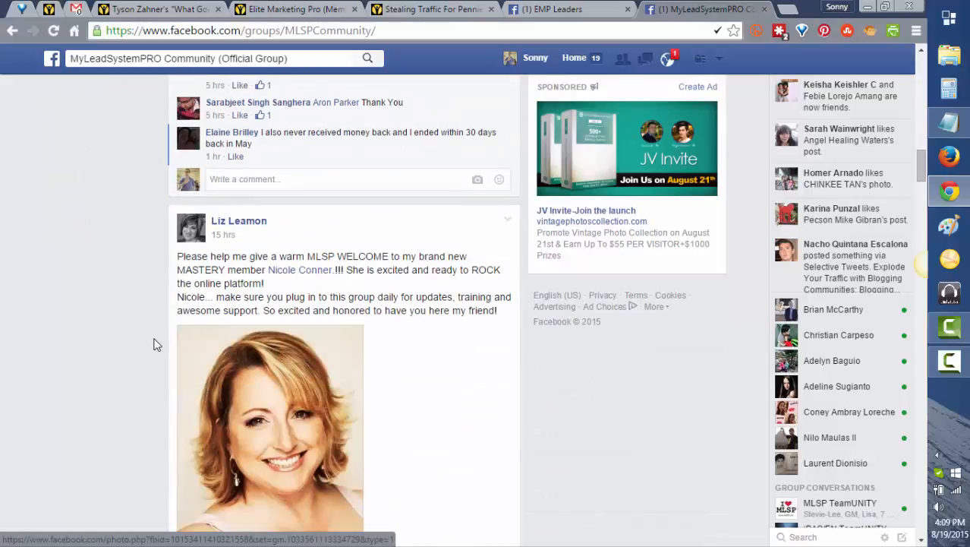
scroll("down", 3)
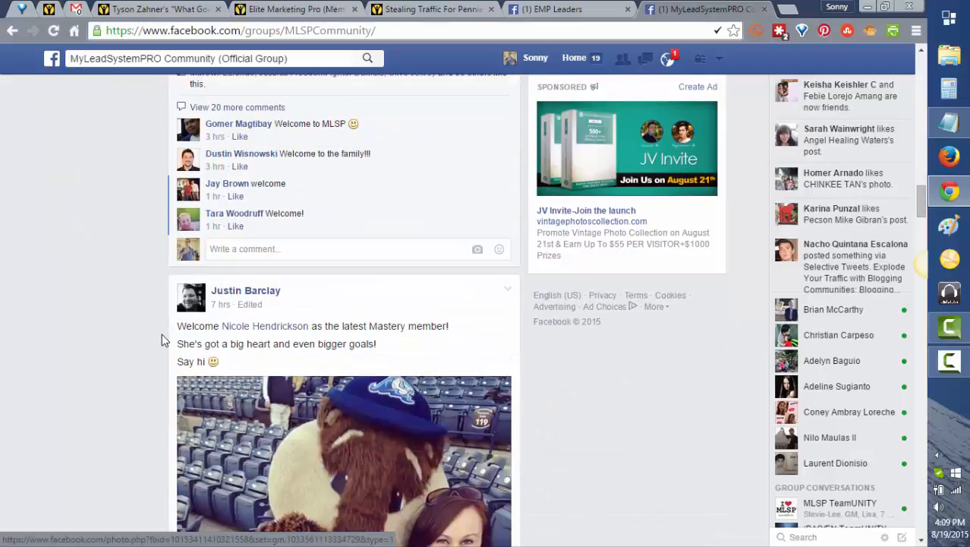
mouse_move(256, 159)
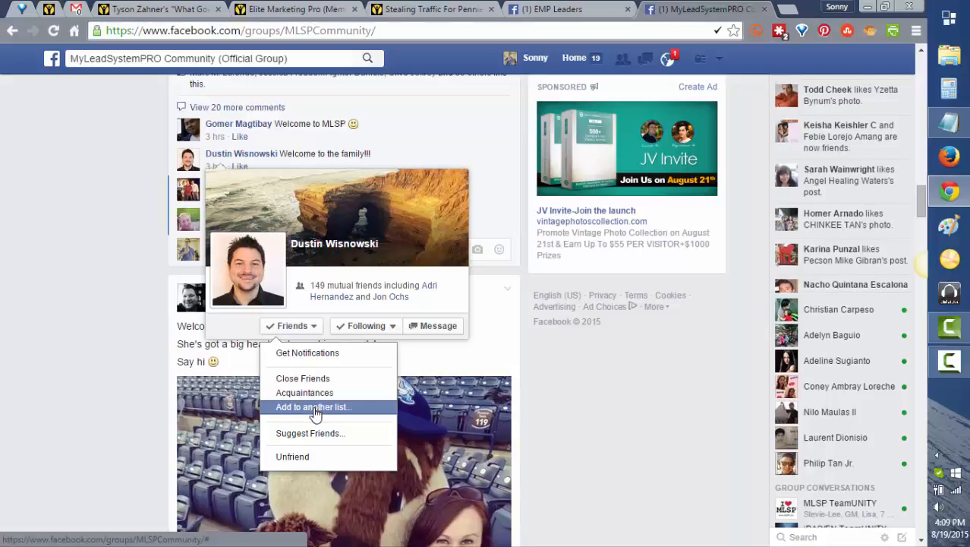
left_click(313, 406)
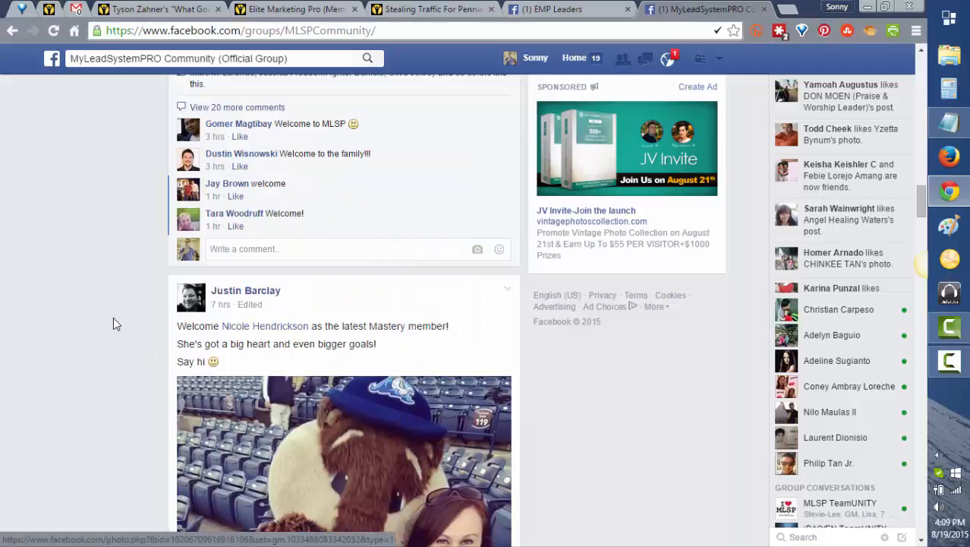
Scroll the group Discussion feed down to a commenter on the 'what is MLSP' post.
scroll("down", 3)
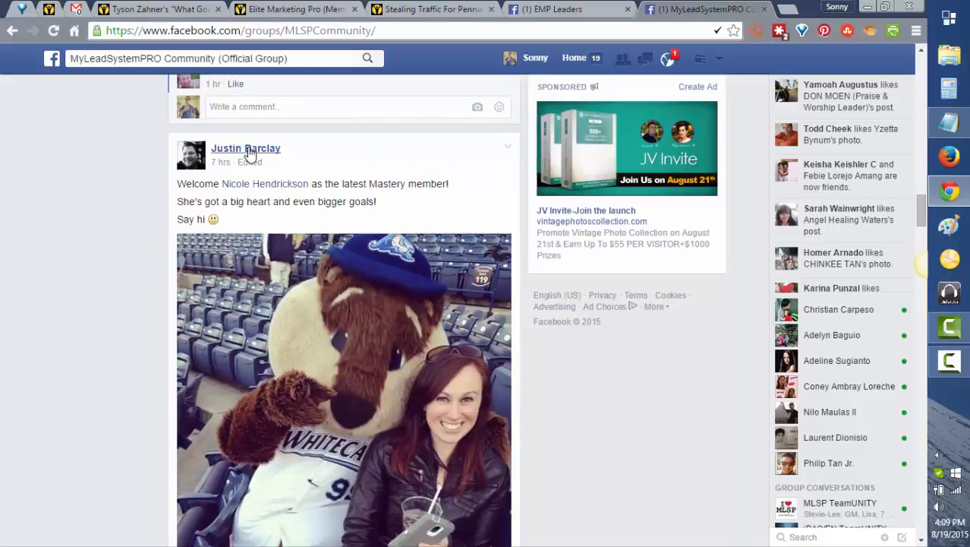
mouse_move(246, 148)
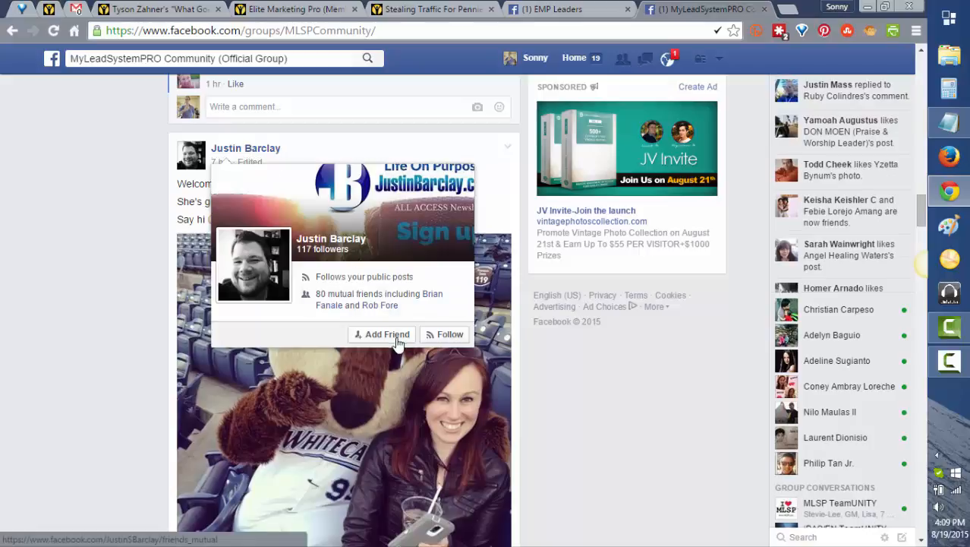
mouse_move(394, 340)
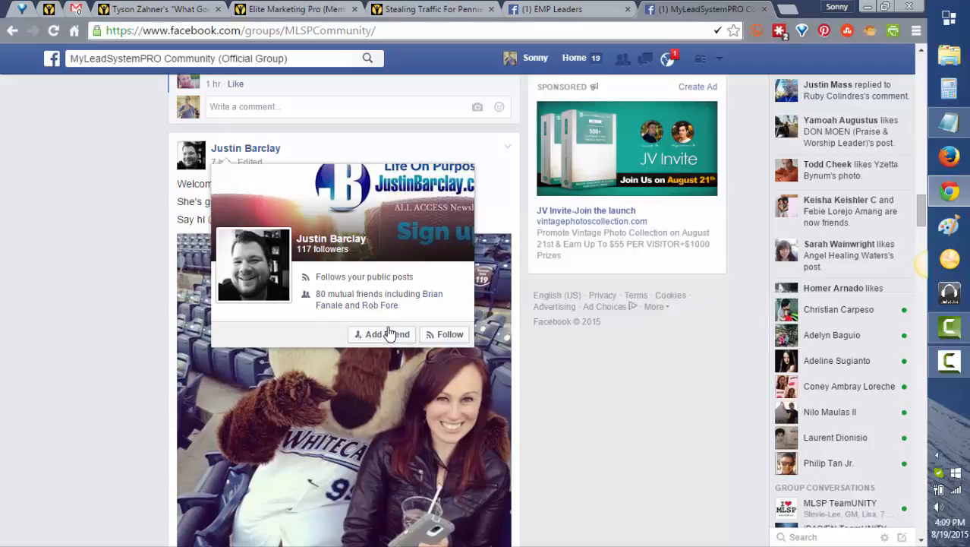
mouse_move(387, 330)
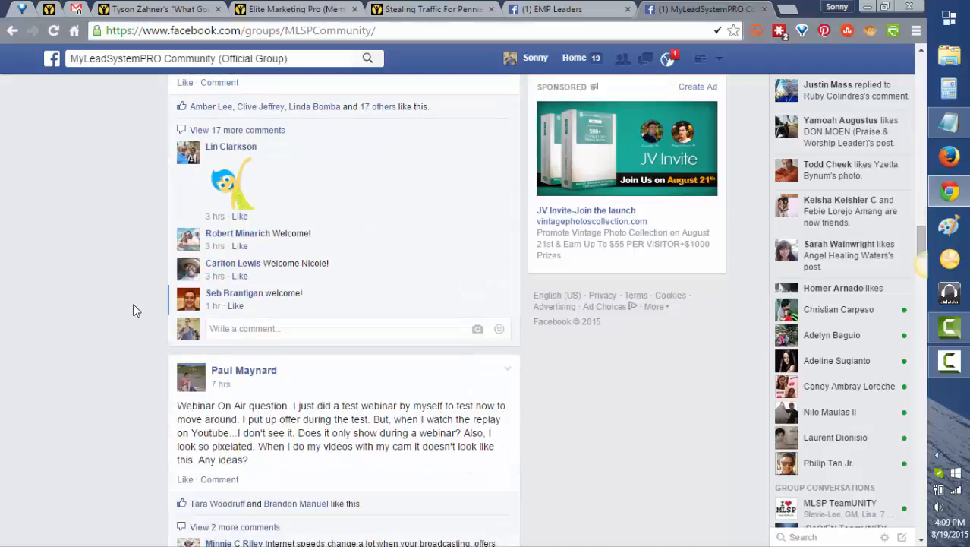
scroll("down", 3)
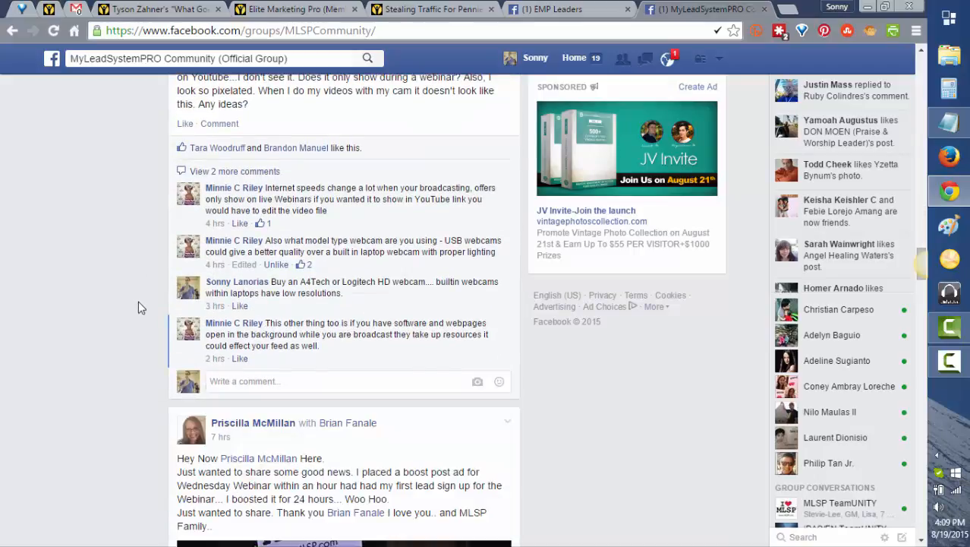
scroll("down", 3)
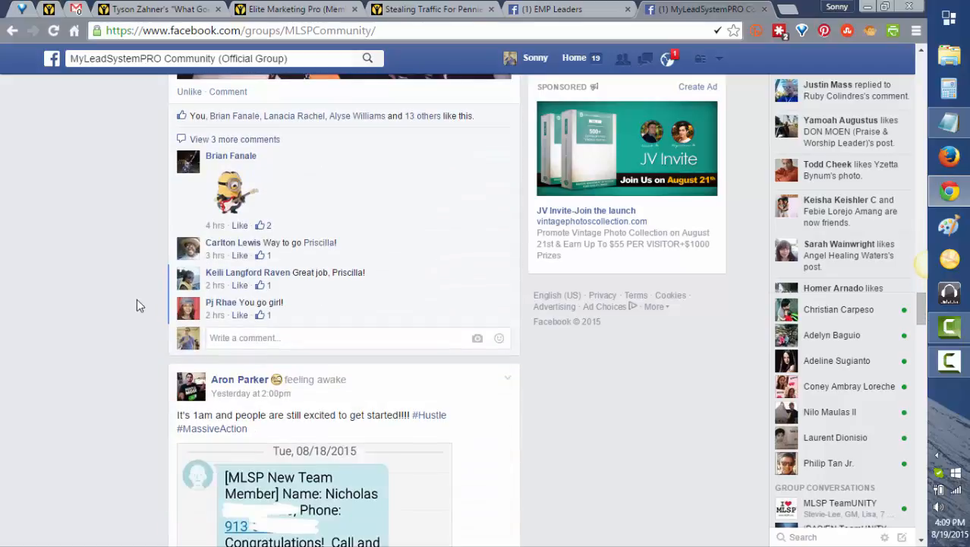
scroll("down", 3)
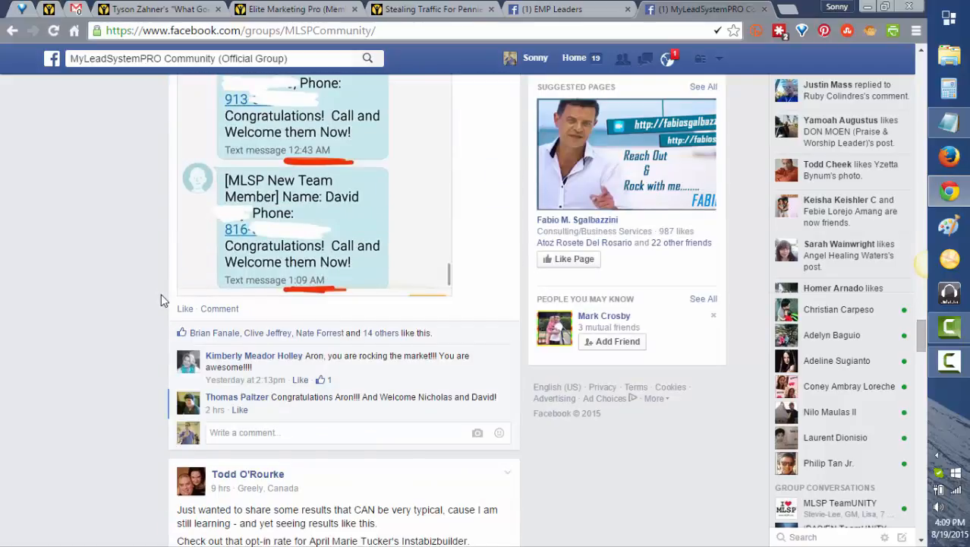
scroll("down", 3)
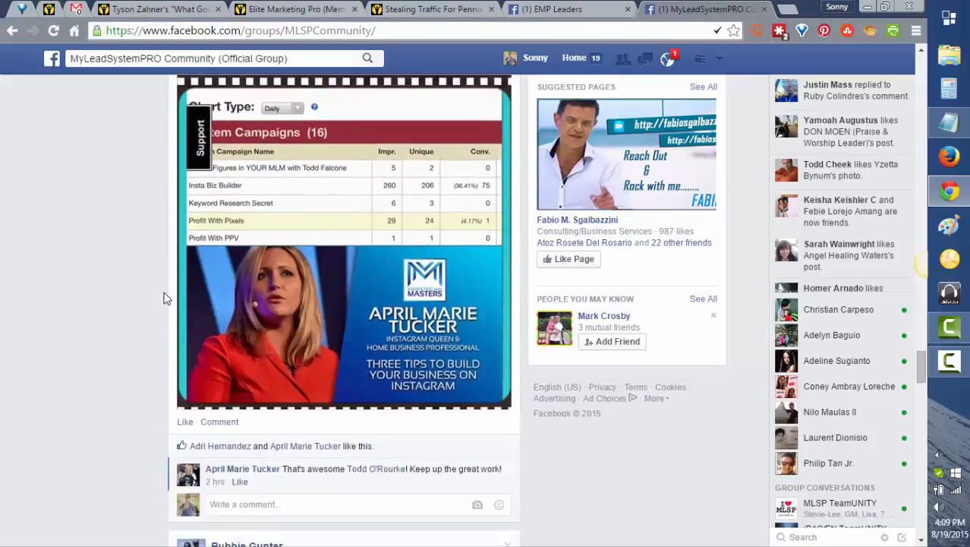
scroll("down", 3)
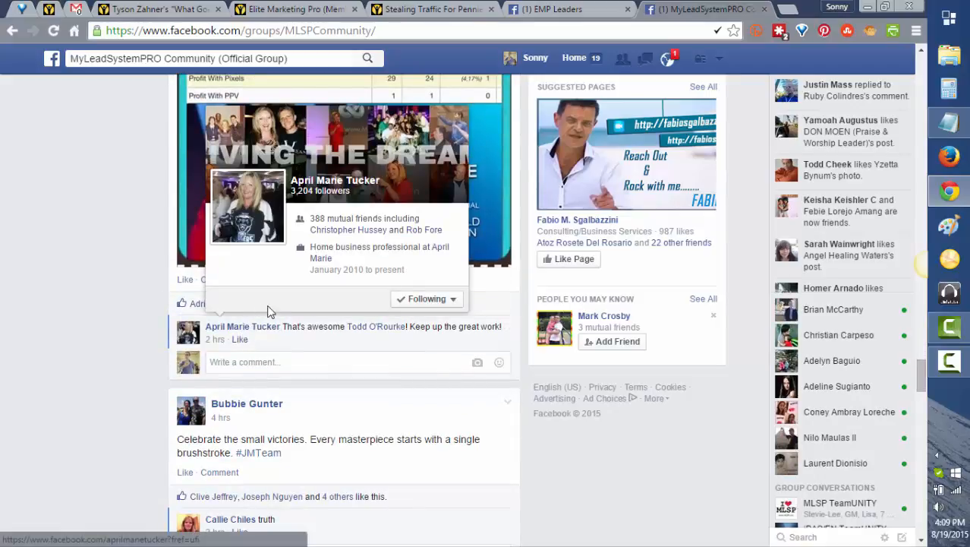
scroll("down", 3)
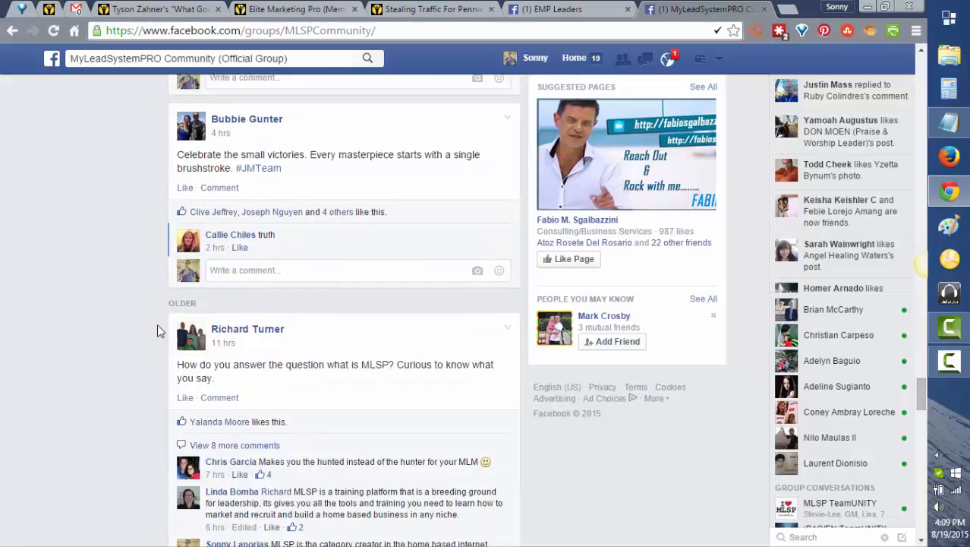
scroll("down", 3)
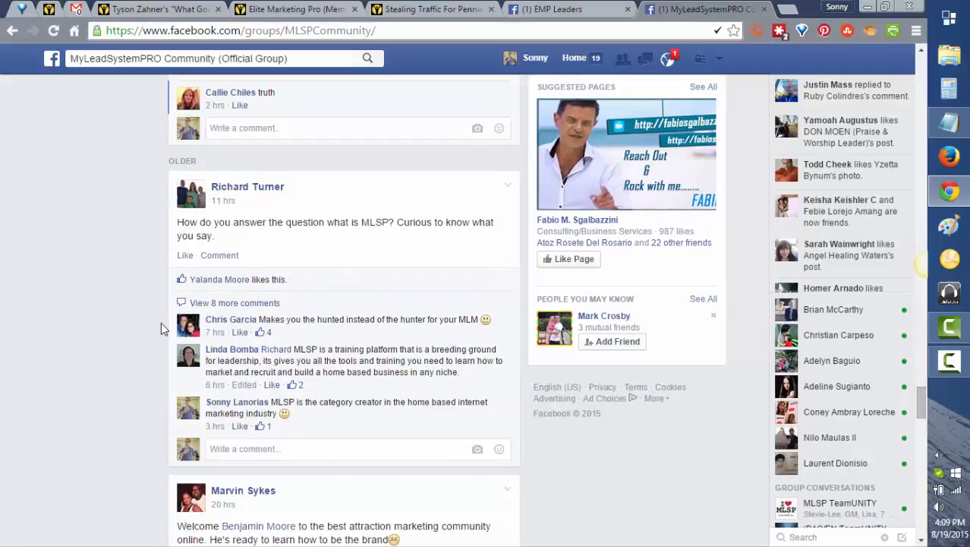
scroll("down", 3)
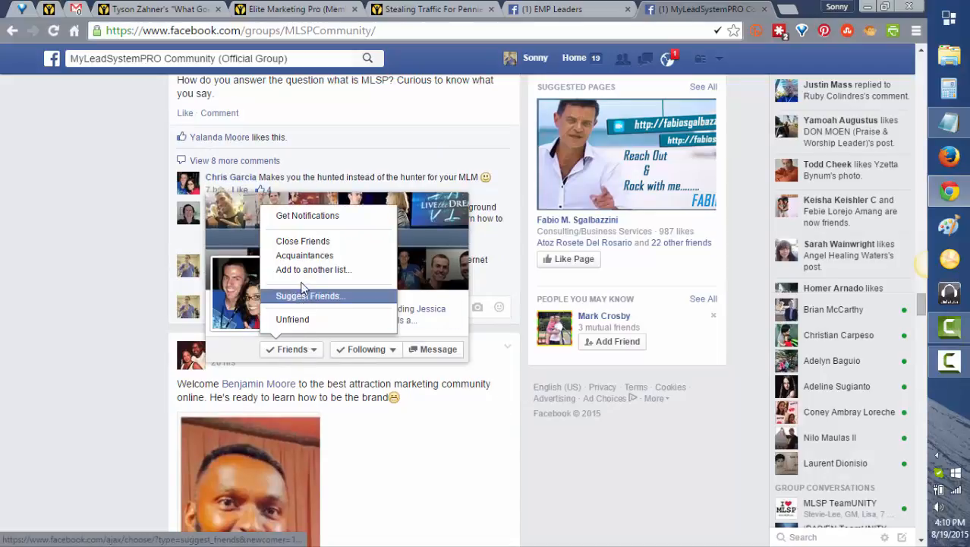
left_click(314, 270)
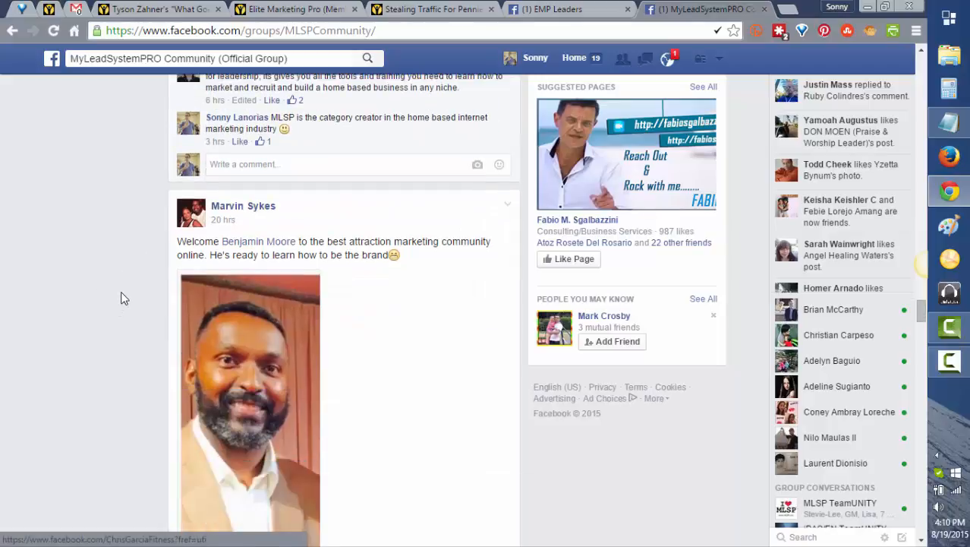
scroll("down", 3)
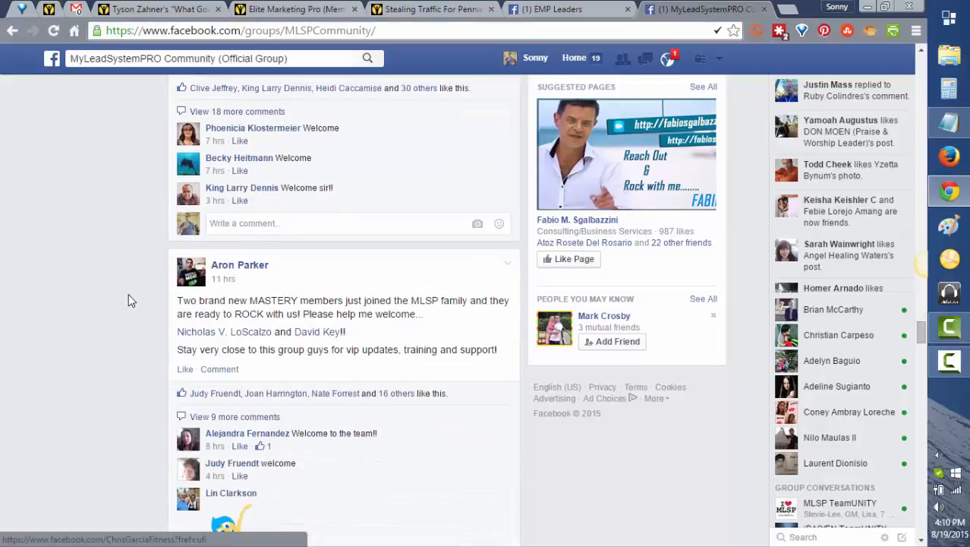
scroll("down", 3)
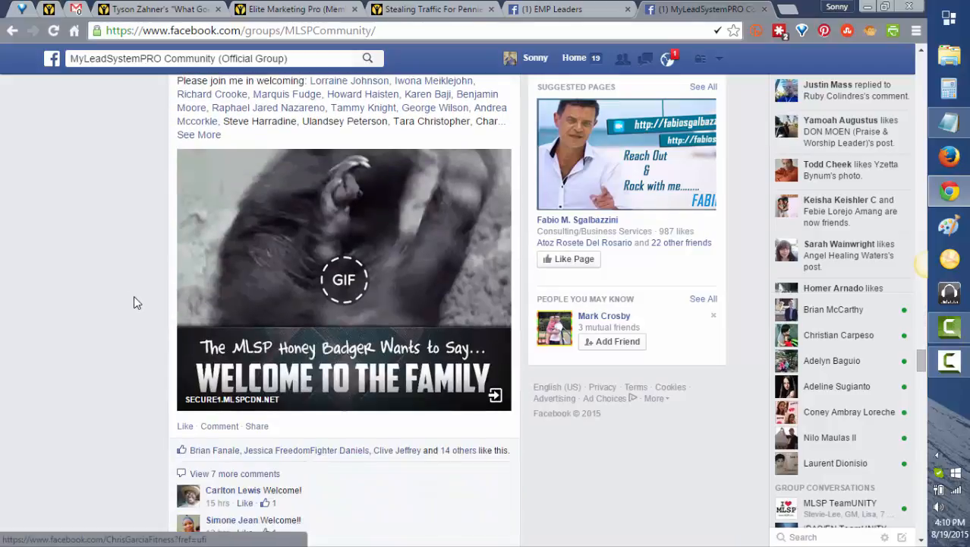
scroll("down", 3)
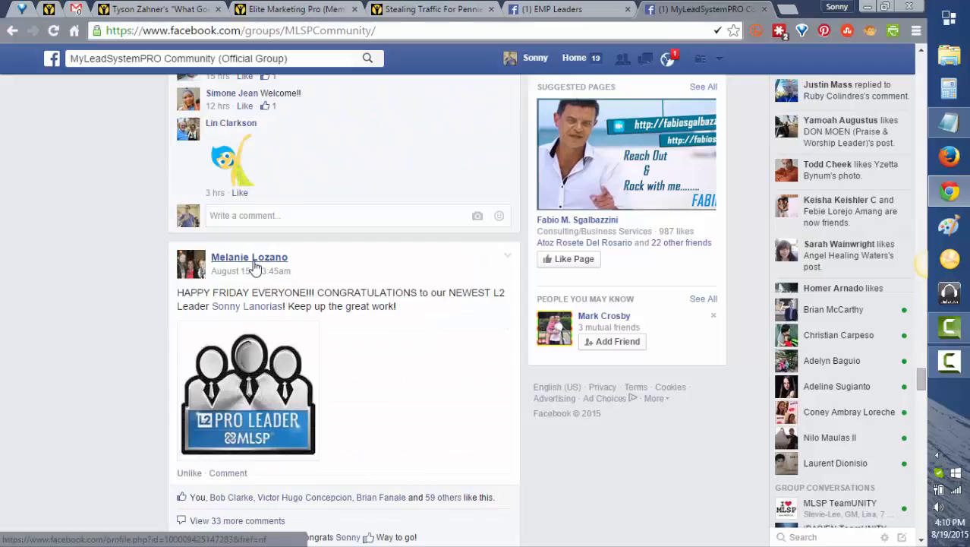
left_click(295, 454)
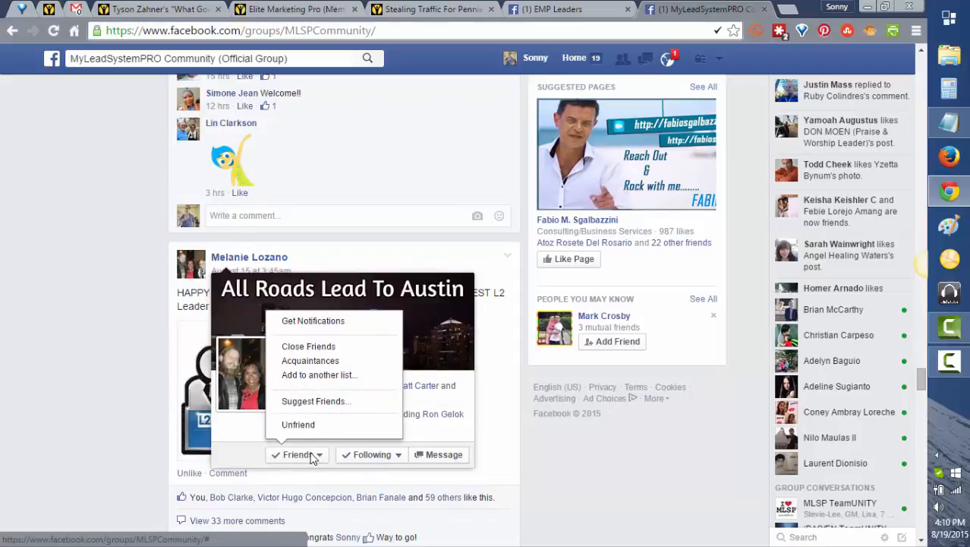
left_click(319, 374)
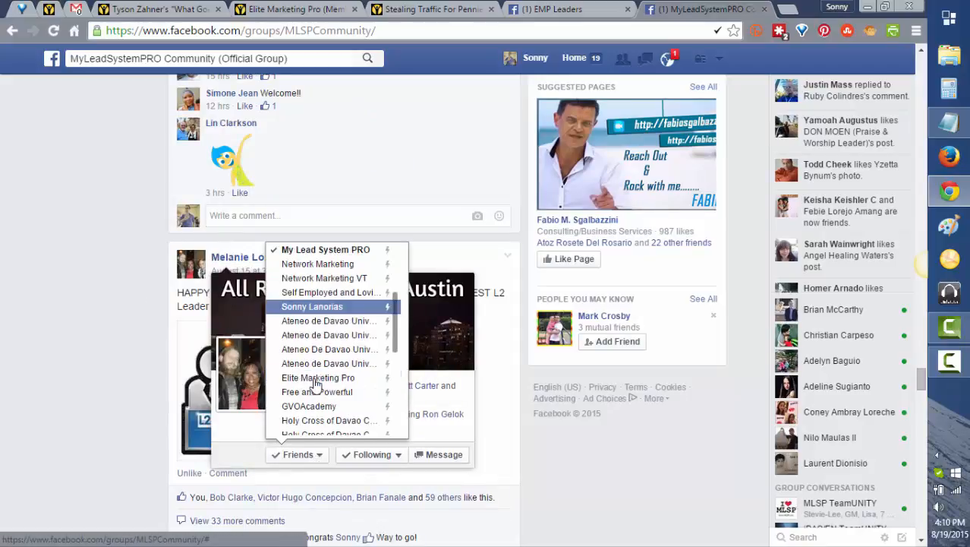
scroll("down", 3)
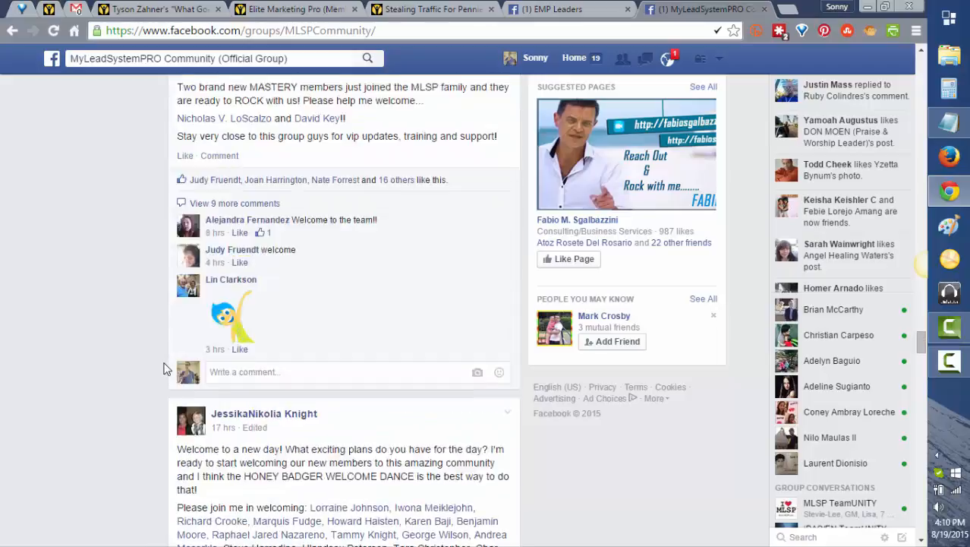
scroll("down", 3)
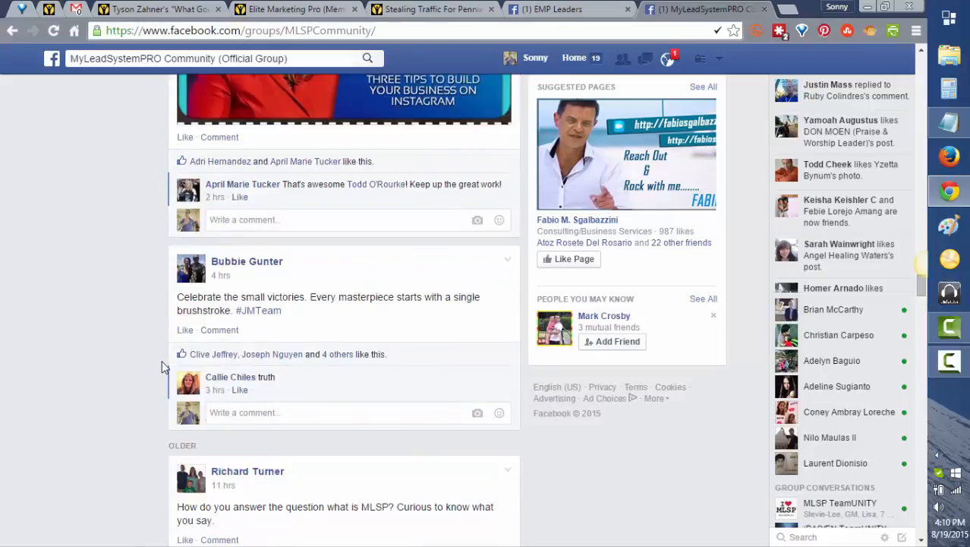
scroll("up", 3)
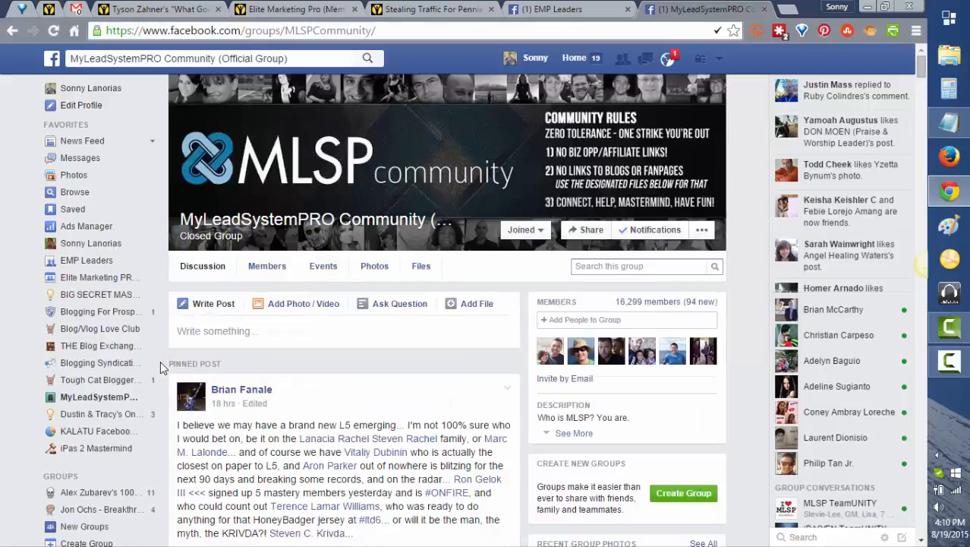
mouse_move(86, 225)
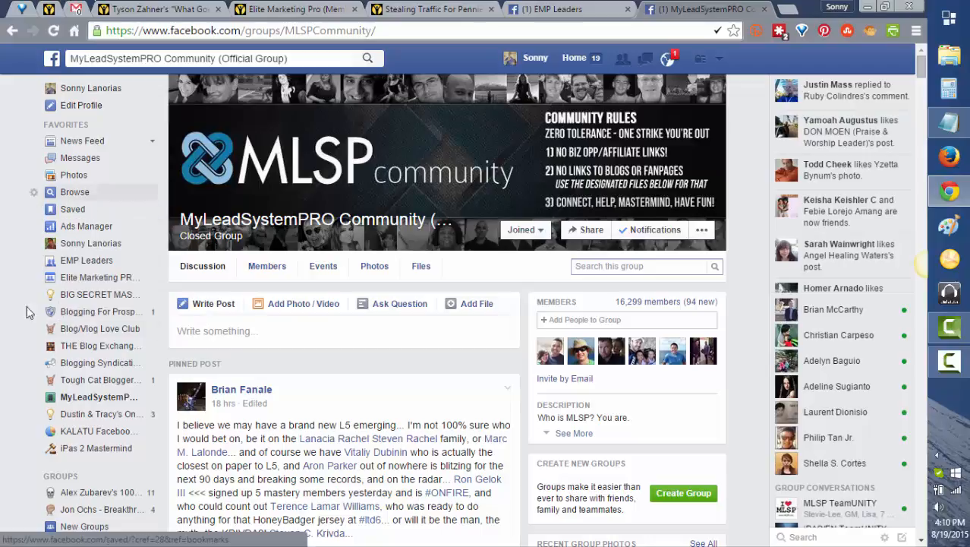
Scroll the left sidebar down to the Friends section's lists link.
scroll("down", 3)
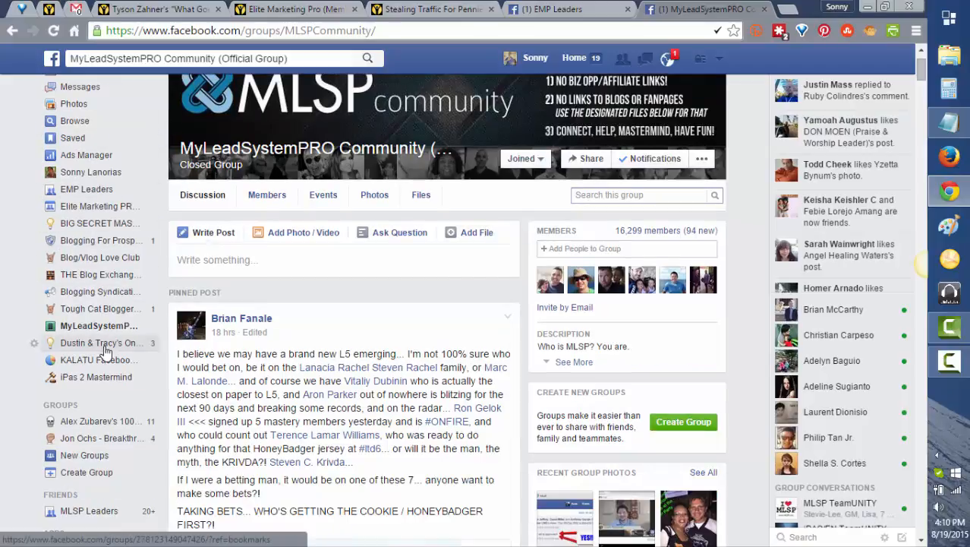
scroll("down", 3)
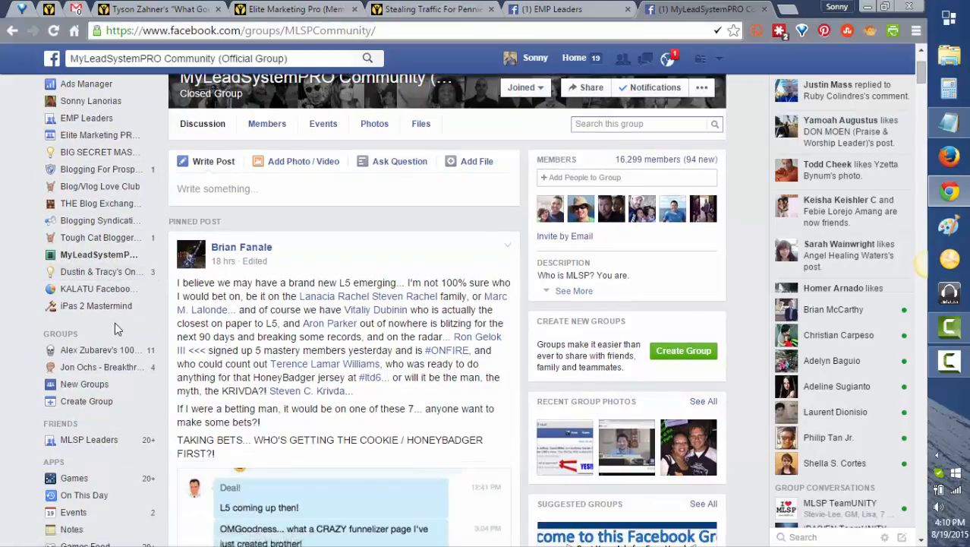
scroll("down", 3)
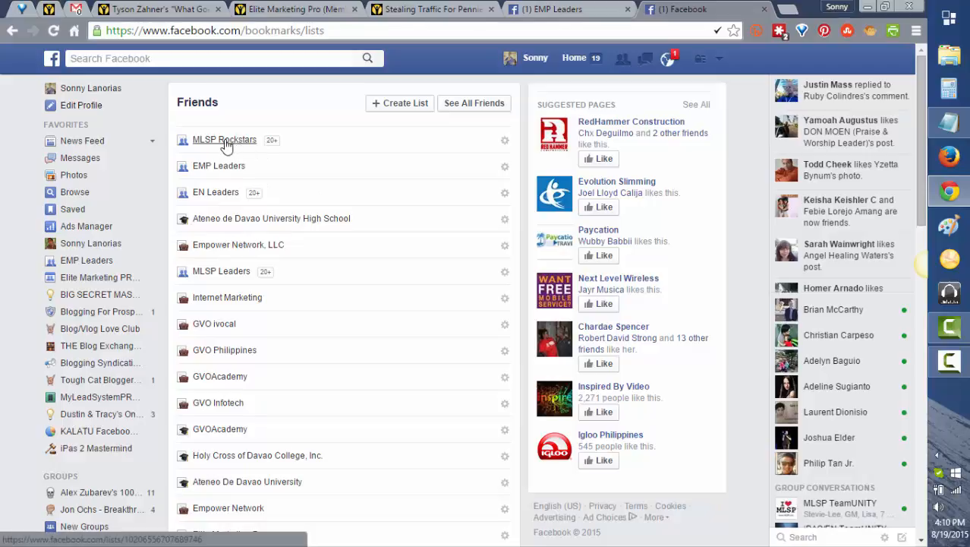
left_click(224, 139)
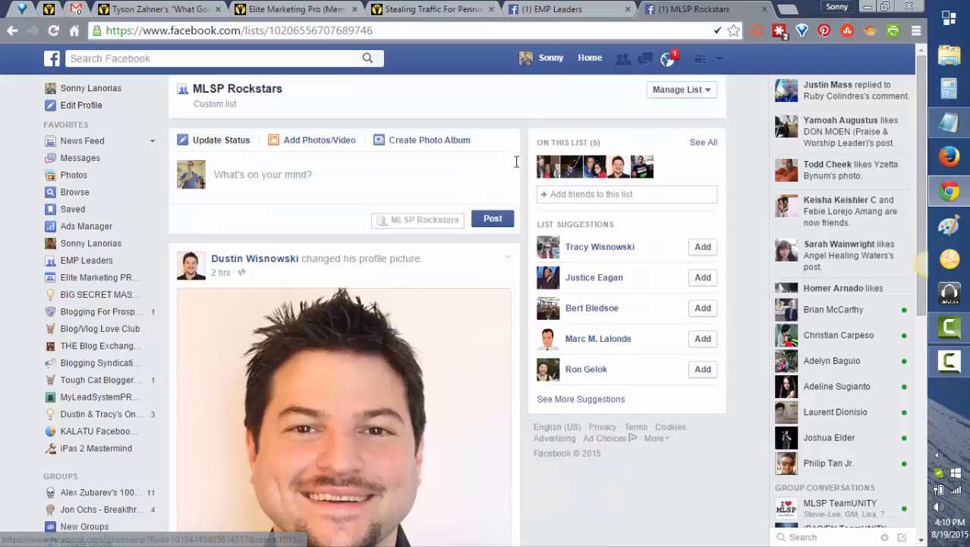
mouse_move(642, 166)
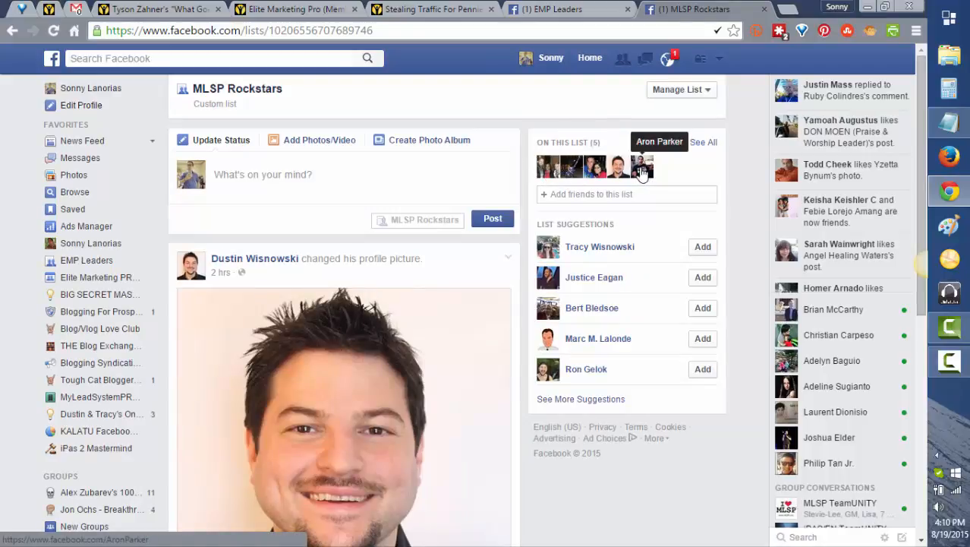
mouse_move(548, 167)
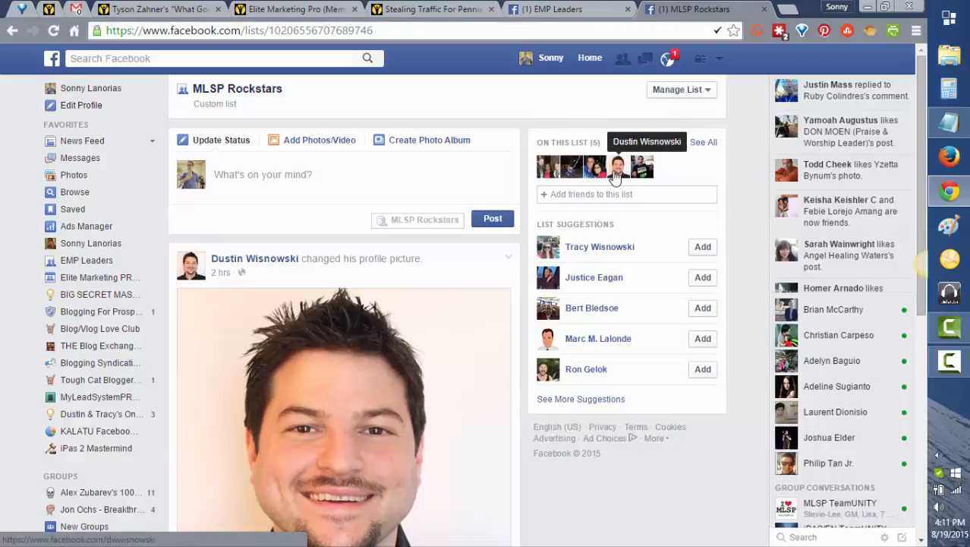
mouse_move(296, 318)
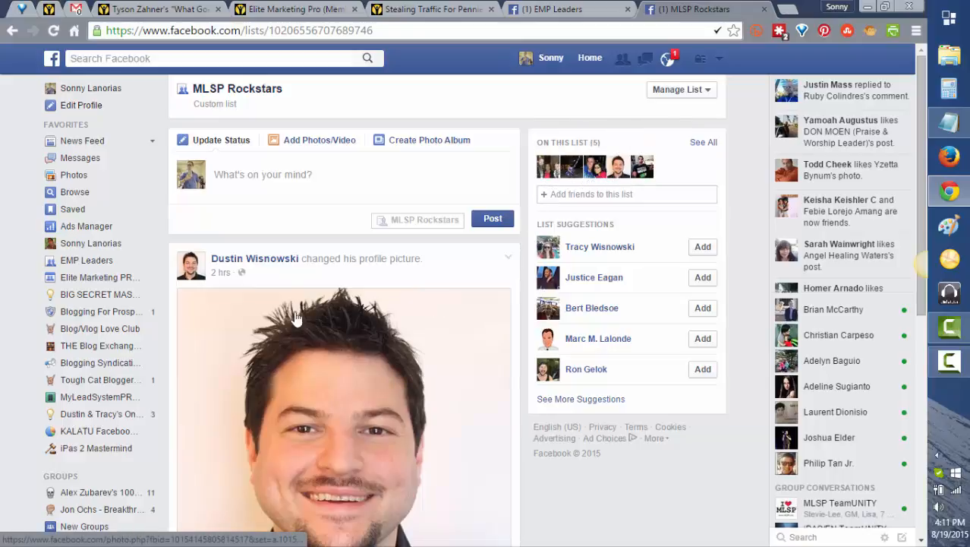
mouse_move(267, 322)
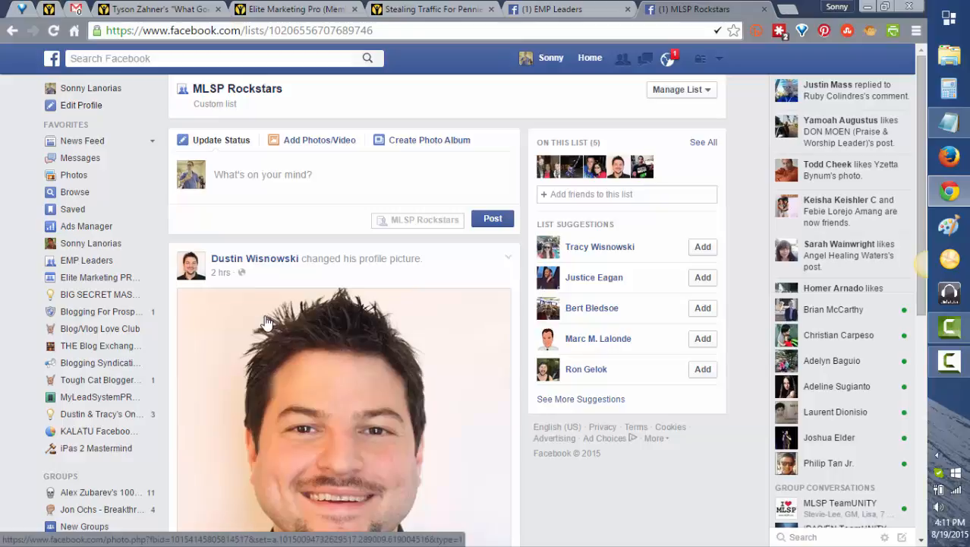
mouse_move(192, 405)
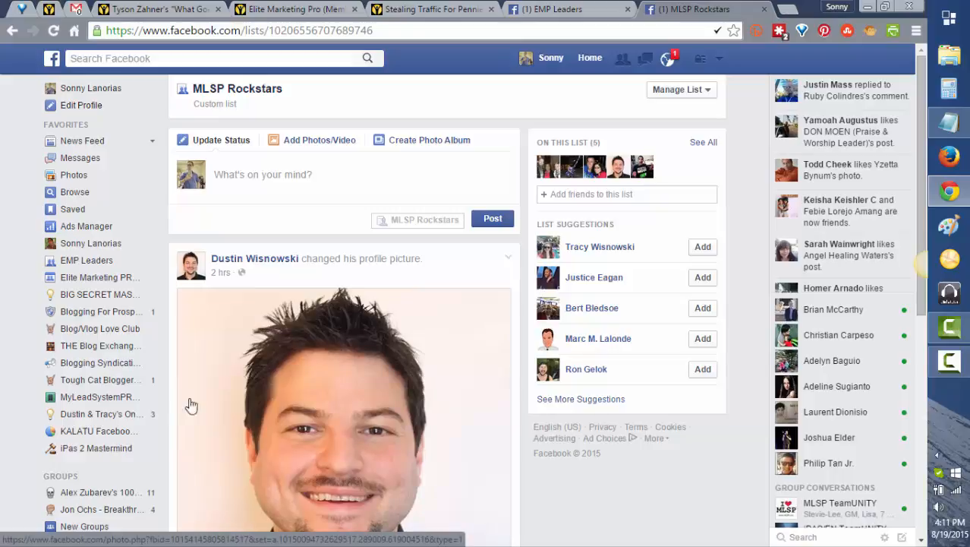
scroll("down", 3)
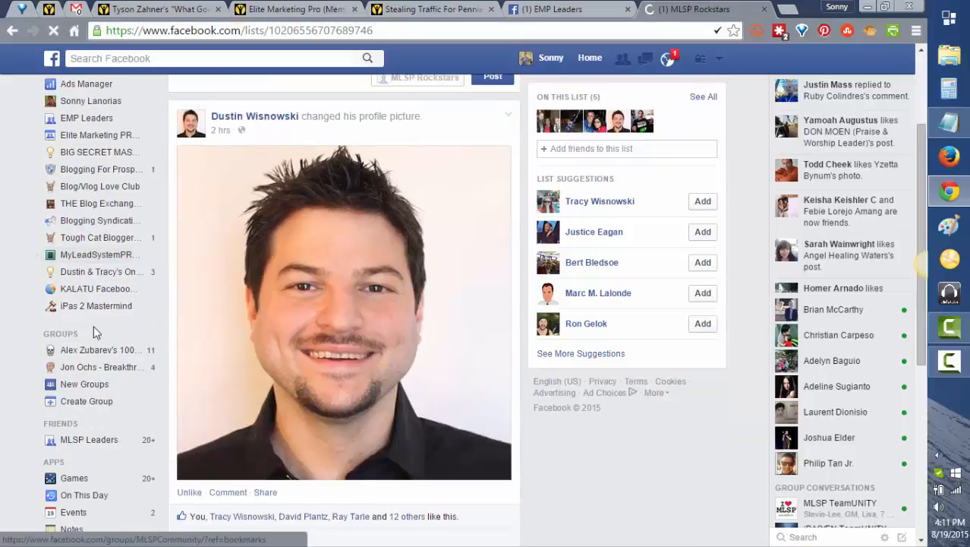
scroll("down", 3)
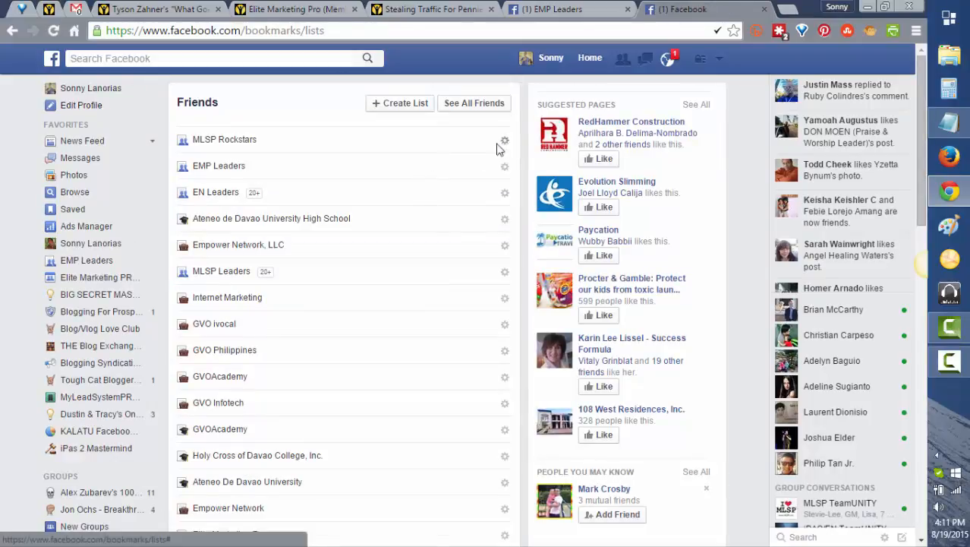
Add MLSP Rockstars to Favorites from its gear menu, then go to News Feed.
left_click(504, 140)
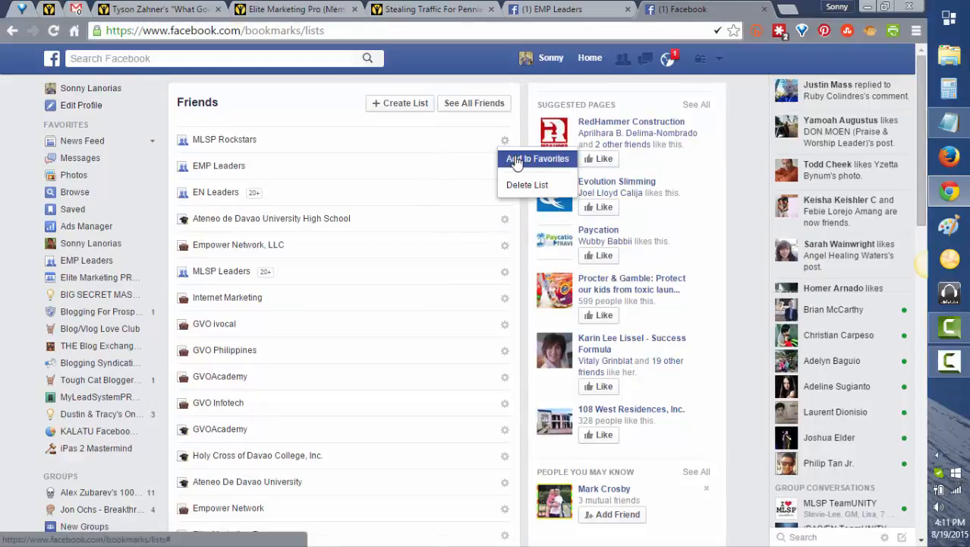
left_click(537, 158)
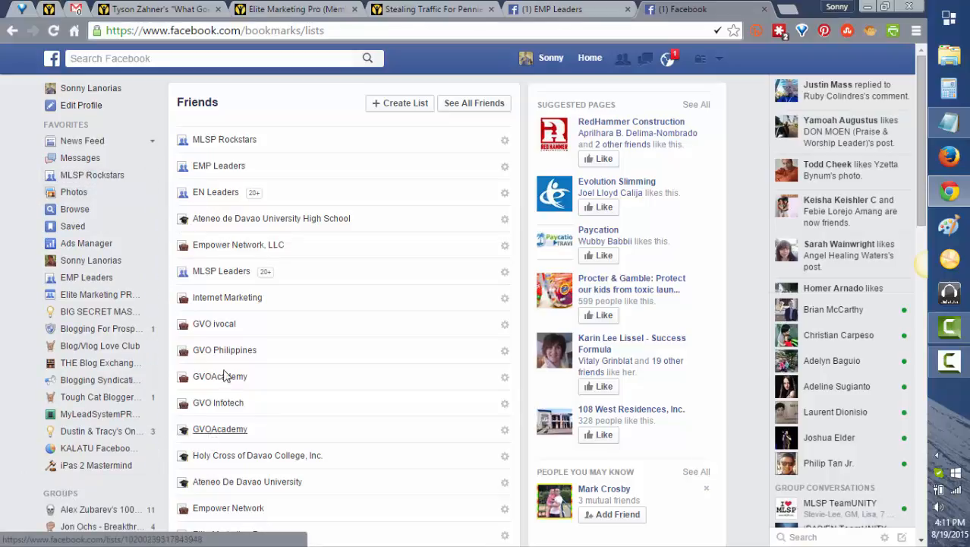
left_click(52, 58)
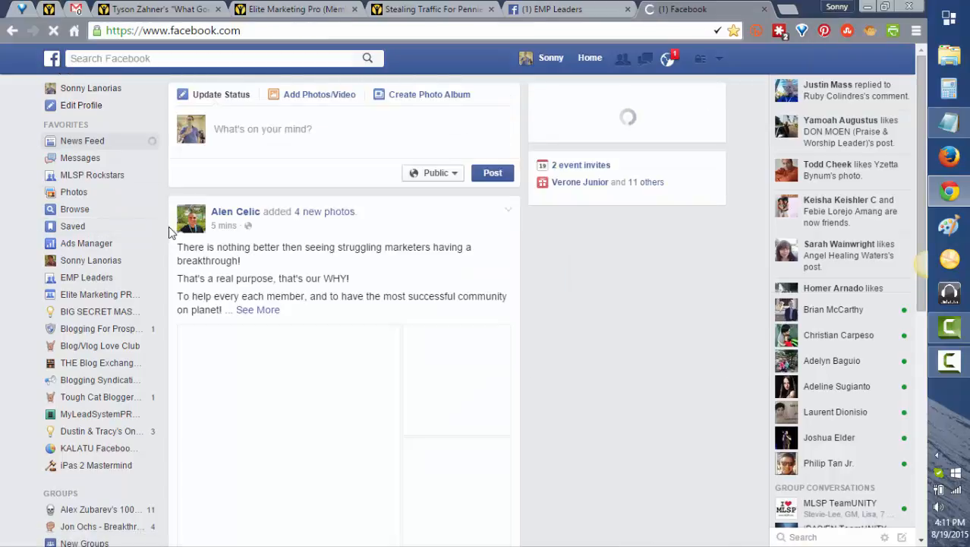
Scroll through the refreshed News Feed while it finishes loading.
scroll("down", 3)
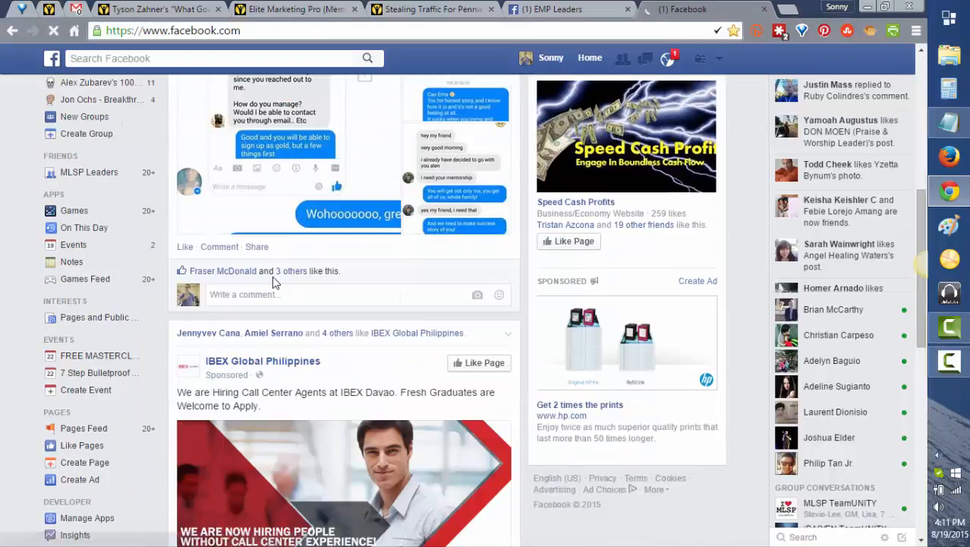
scroll("down", 3)
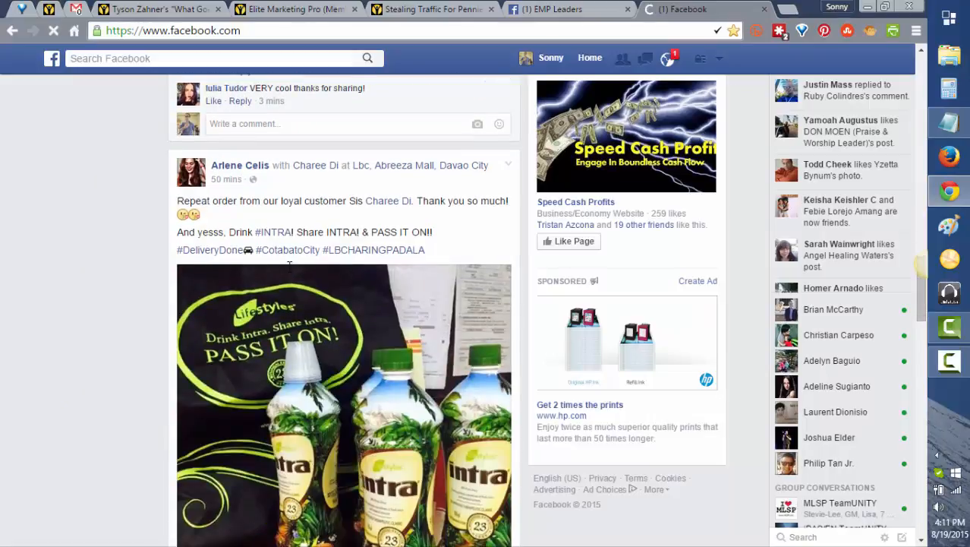
scroll("down", 3)
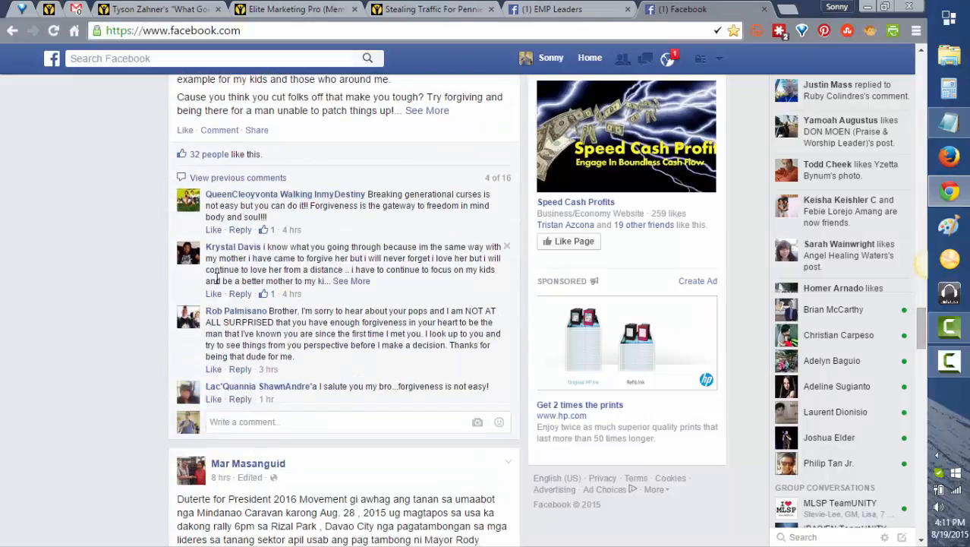
mouse_move(103, 262)
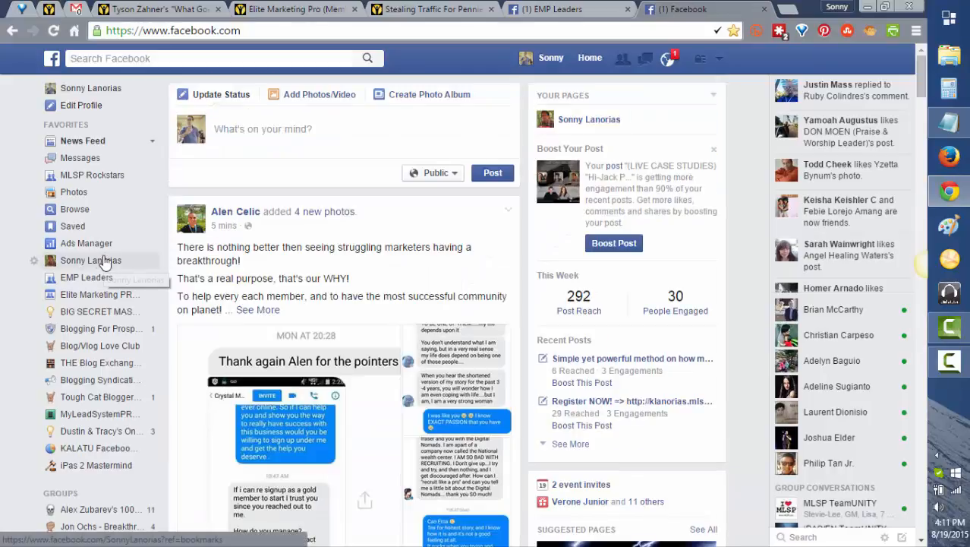
mouse_move(86, 243)
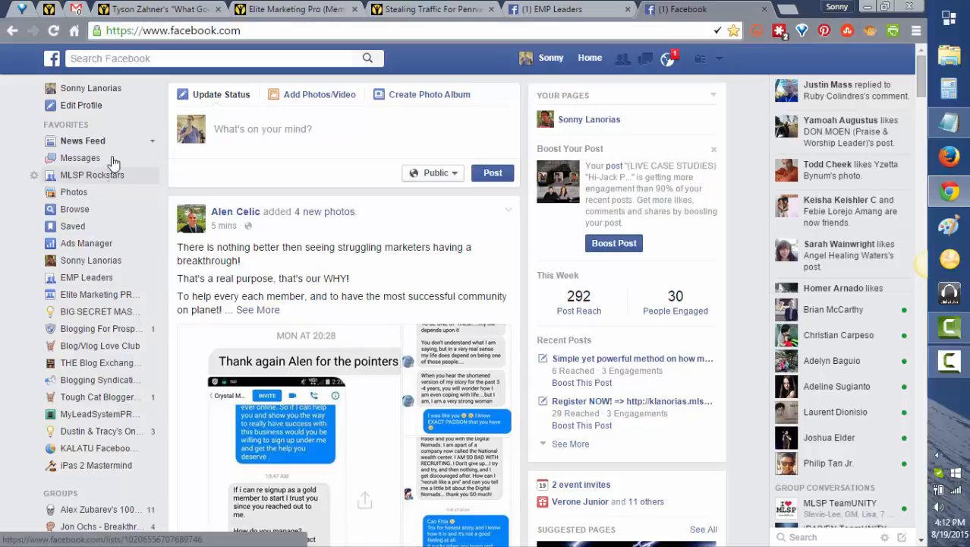
mouse_move(114, 178)
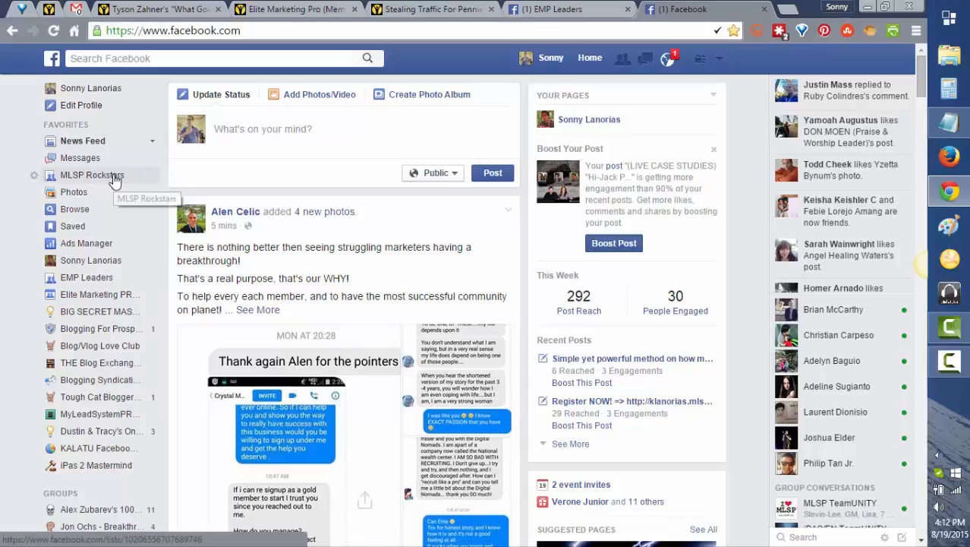
left_click(91, 174)
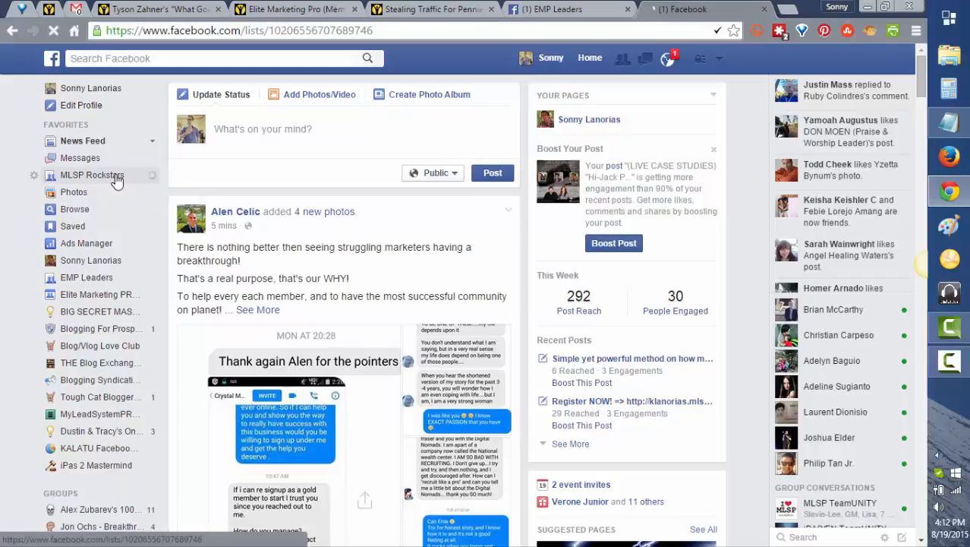
left_click(93, 175)
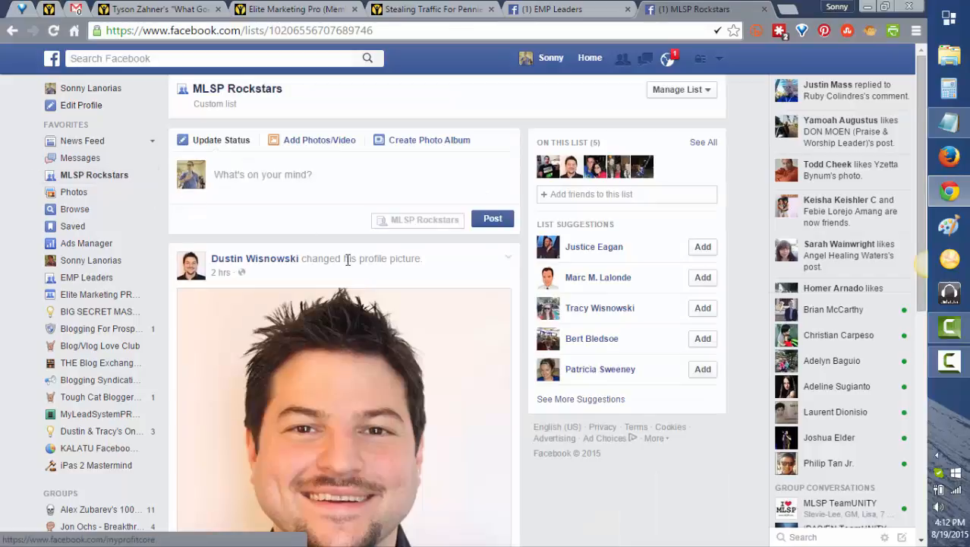
scroll("down", 3)
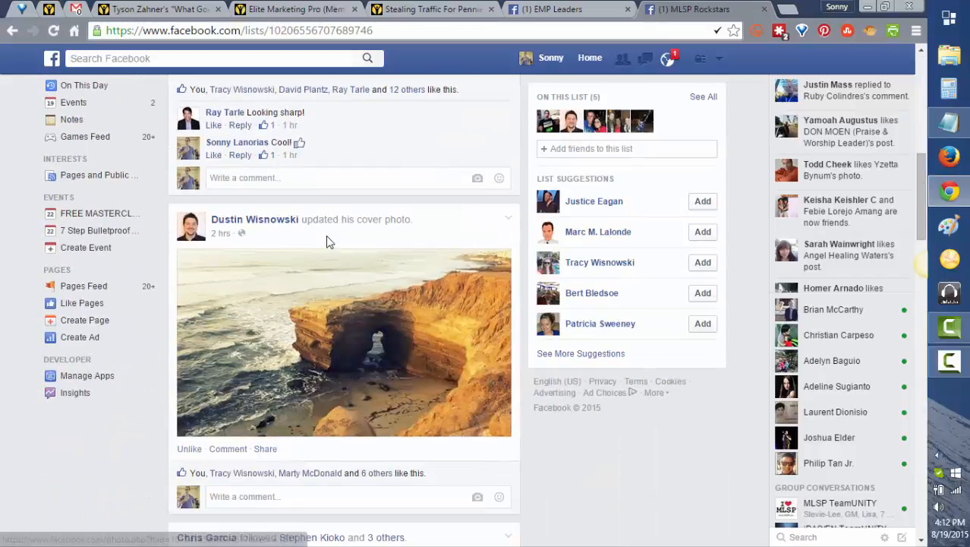
scroll("down", 3)
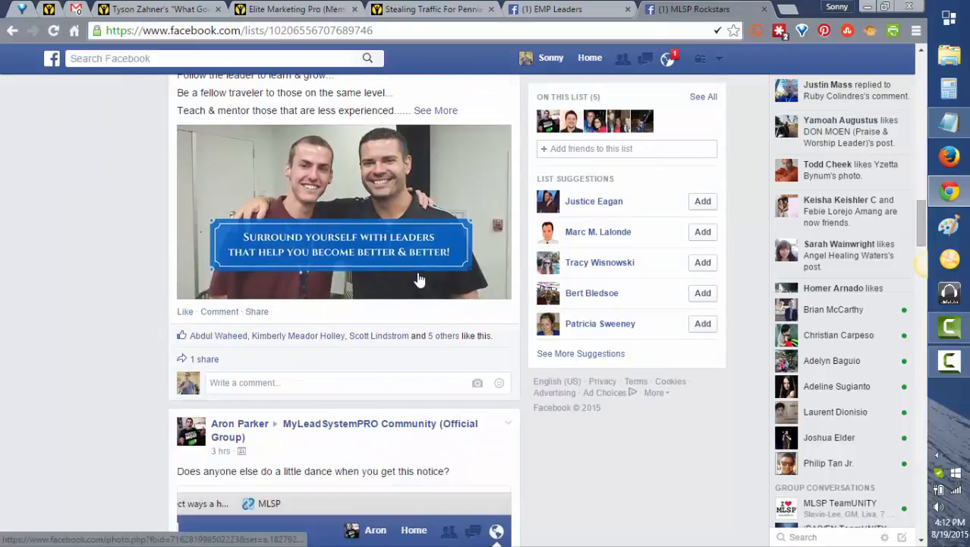
scroll("down", 3)
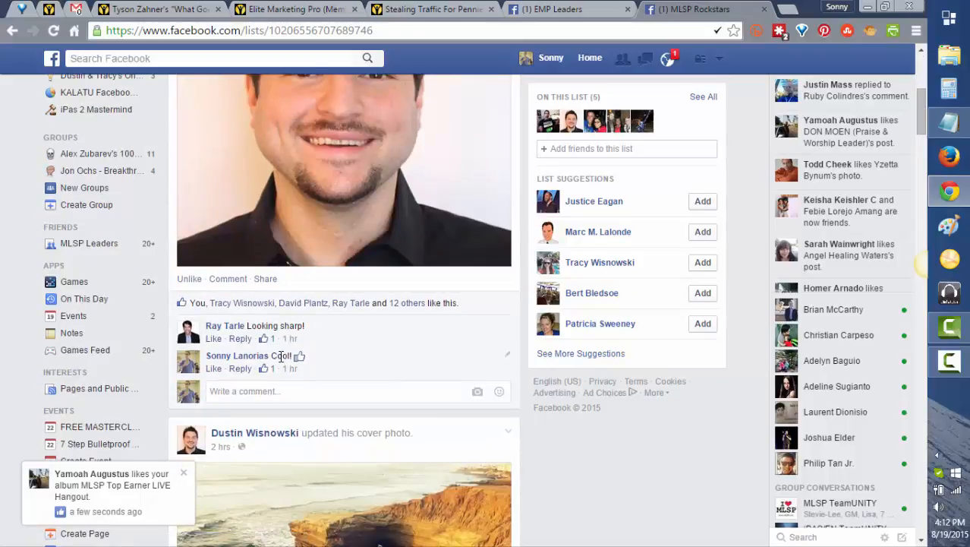
scroll("down", 3)
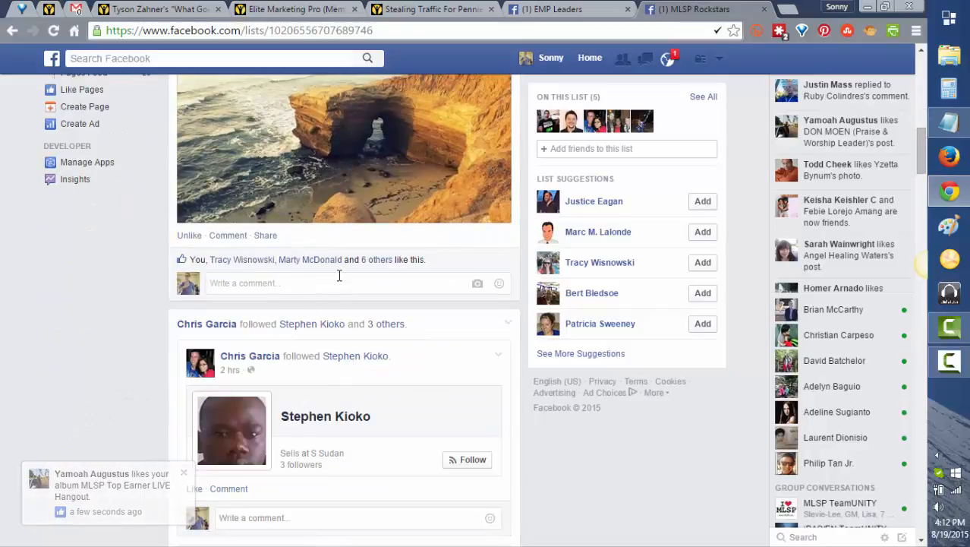
Comment 'What a nice view' on the cover photo and continue through the feed.
type("What a n")
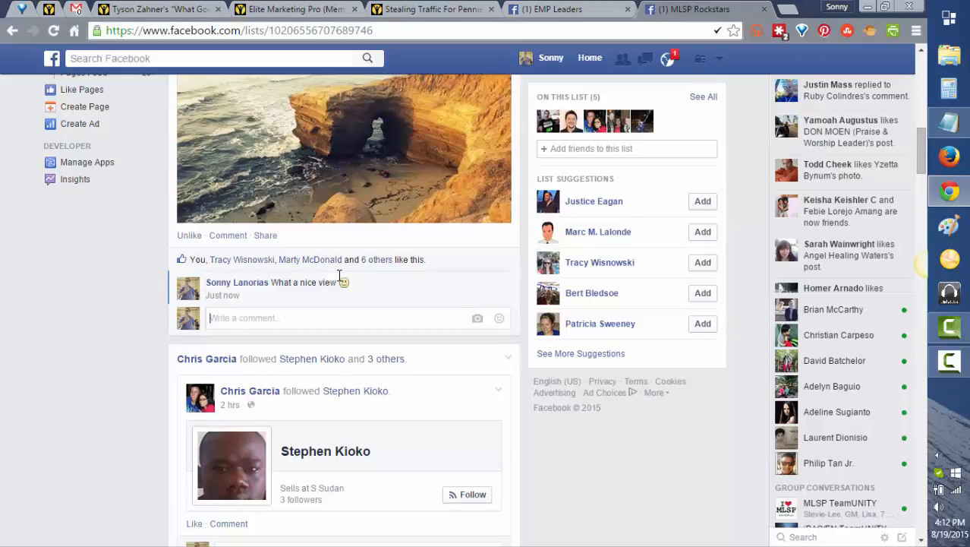
scroll("down", 3)
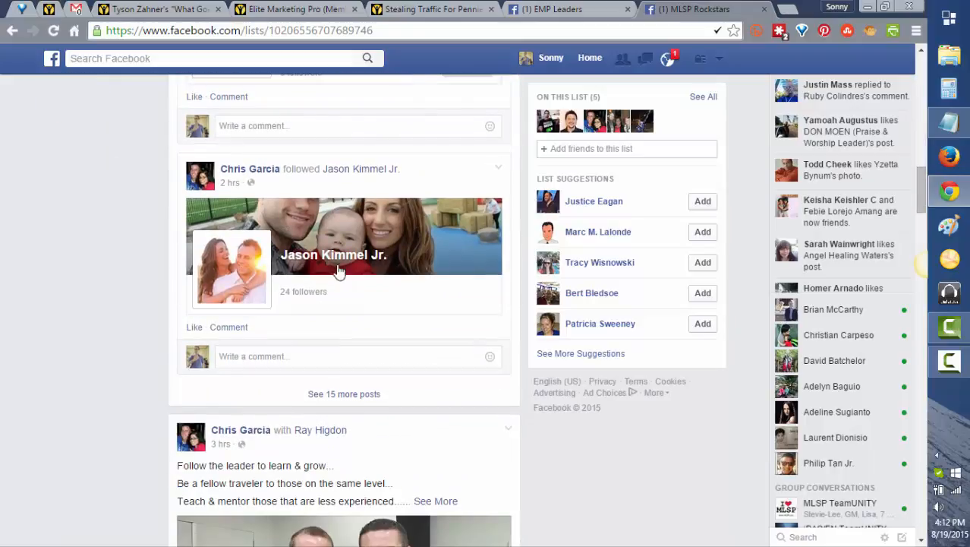
scroll("down", 3)
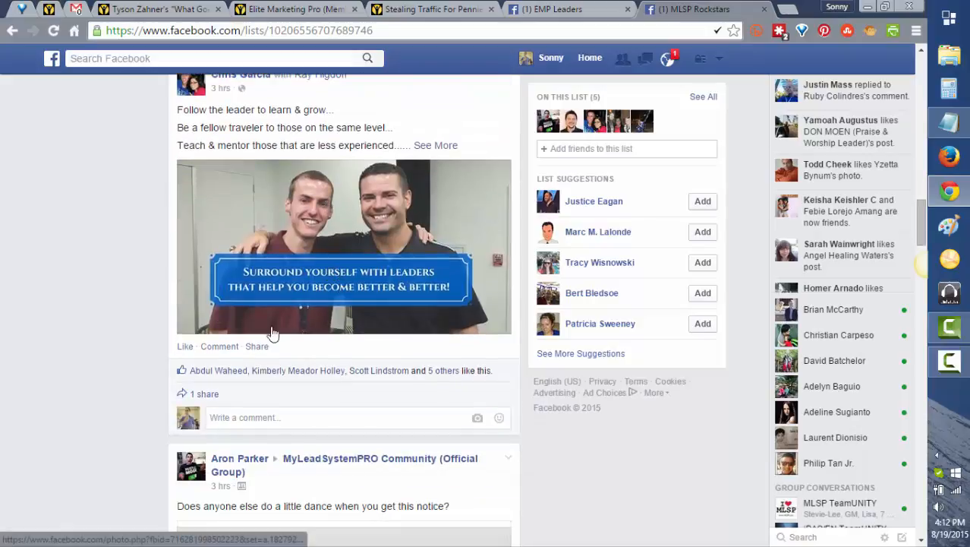
scroll("down", 3)
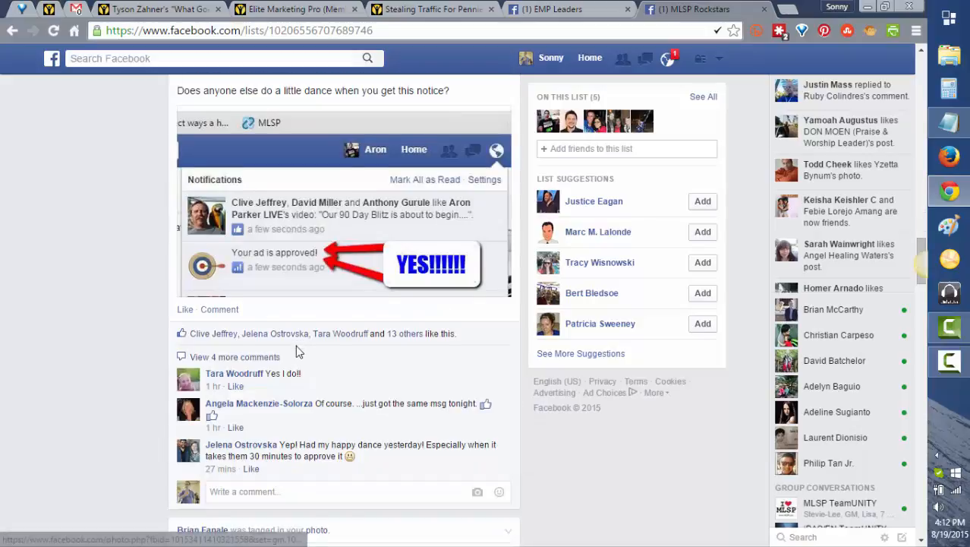
scroll("down", 3)
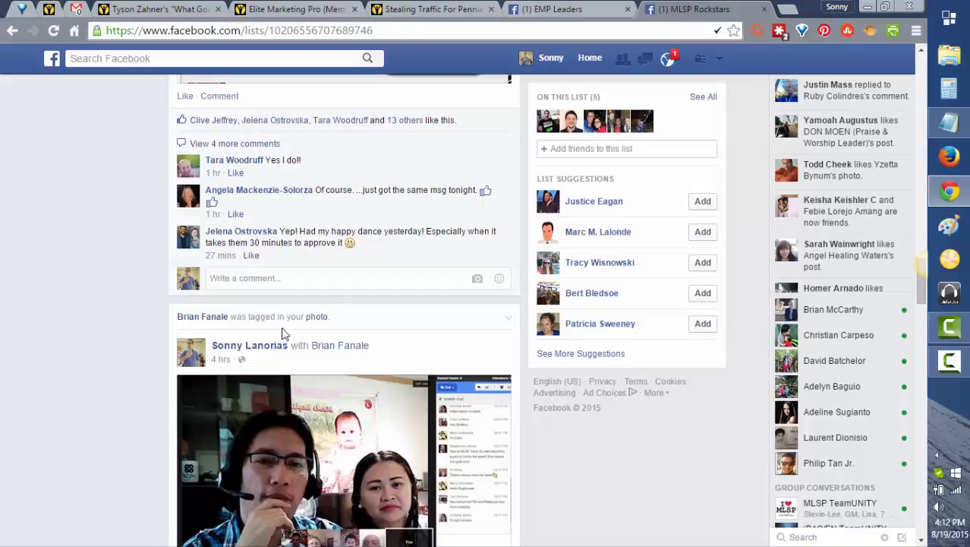
scroll("down", 3)
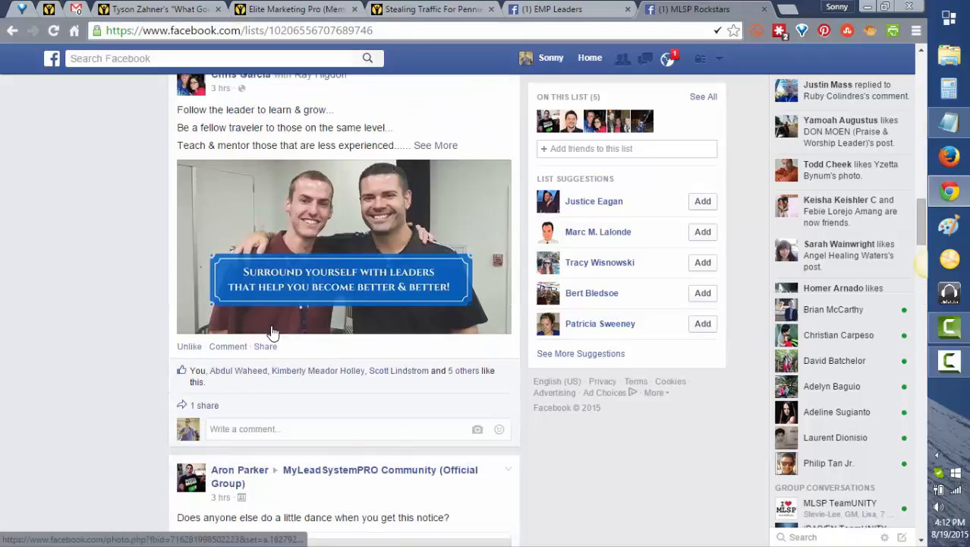
scroll("down", 3)
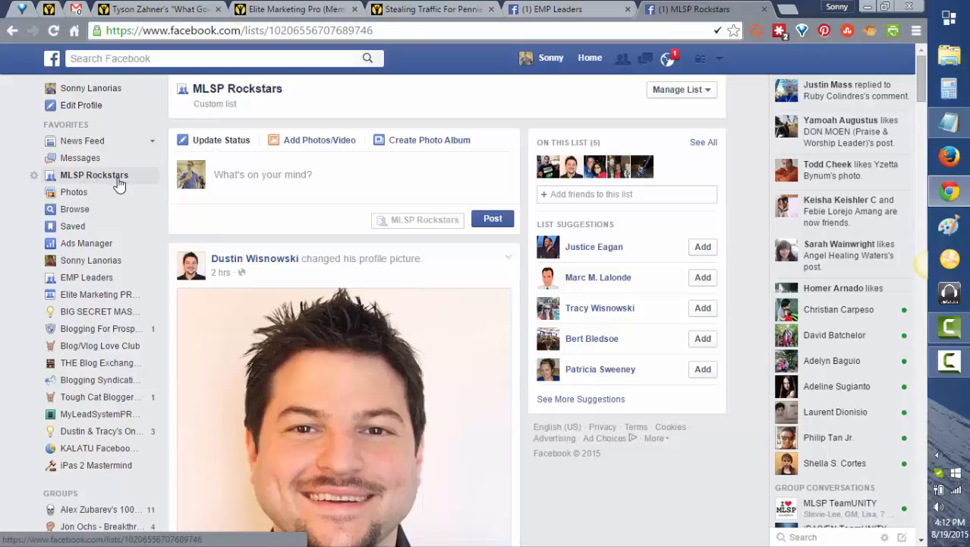
mouse_move(123, 148)
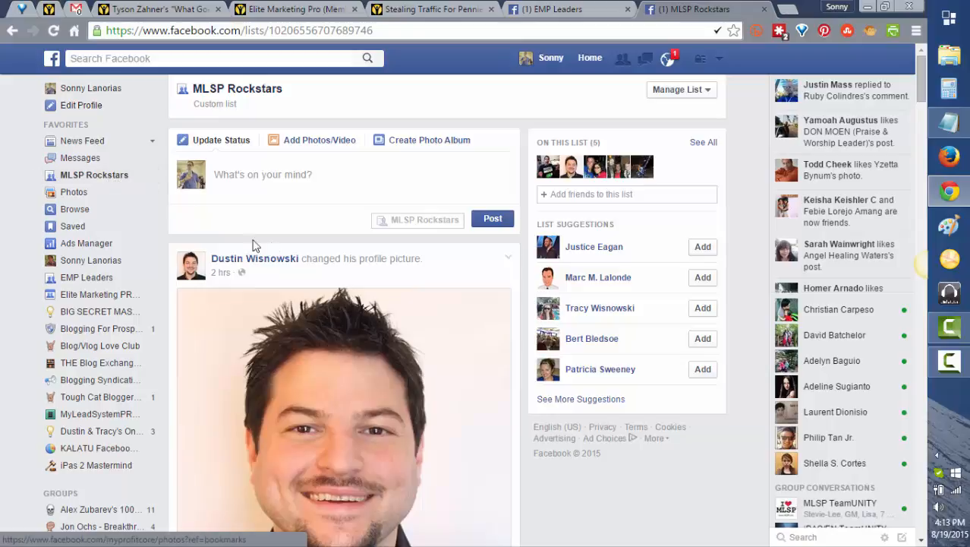
scroll("down", 3)
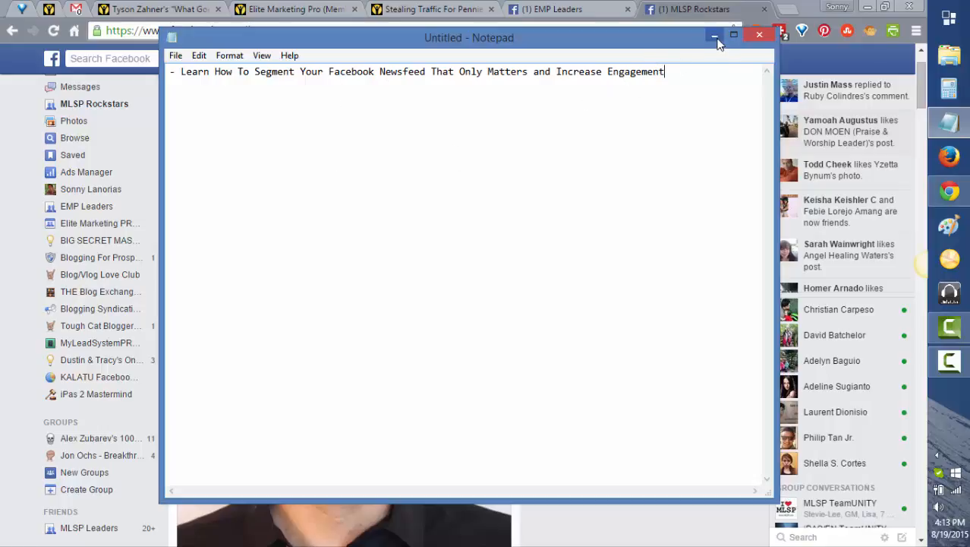
left_click(714, 35)
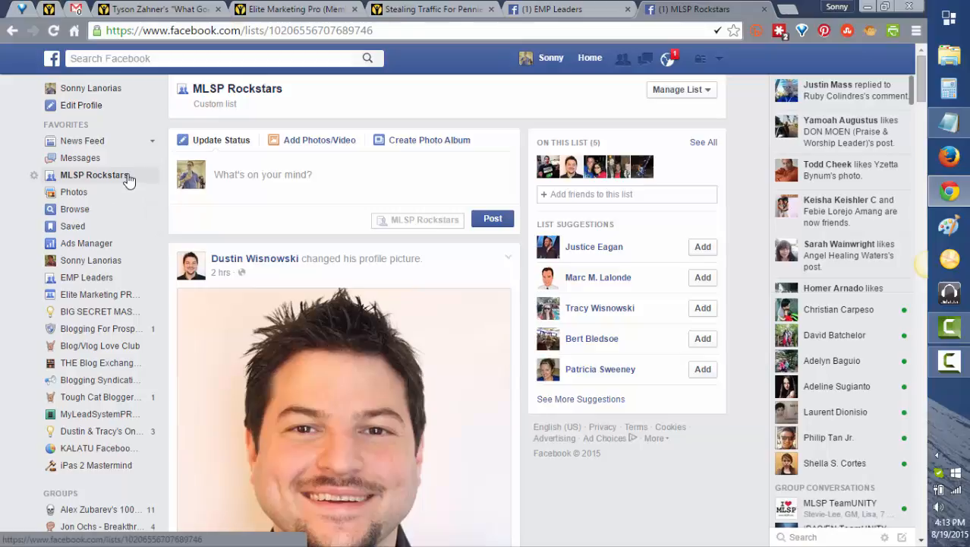
mouse_move(129, 182)
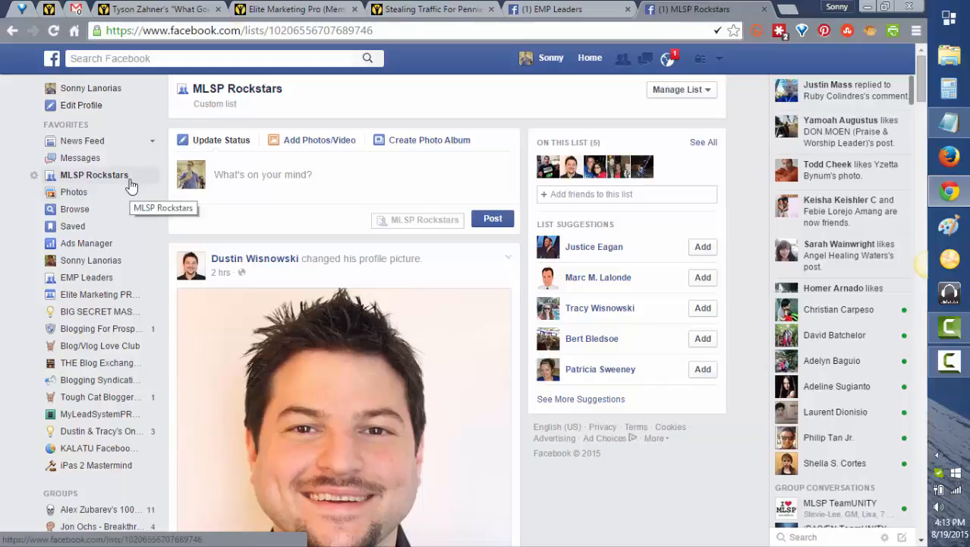
mouse_move(131, 183)
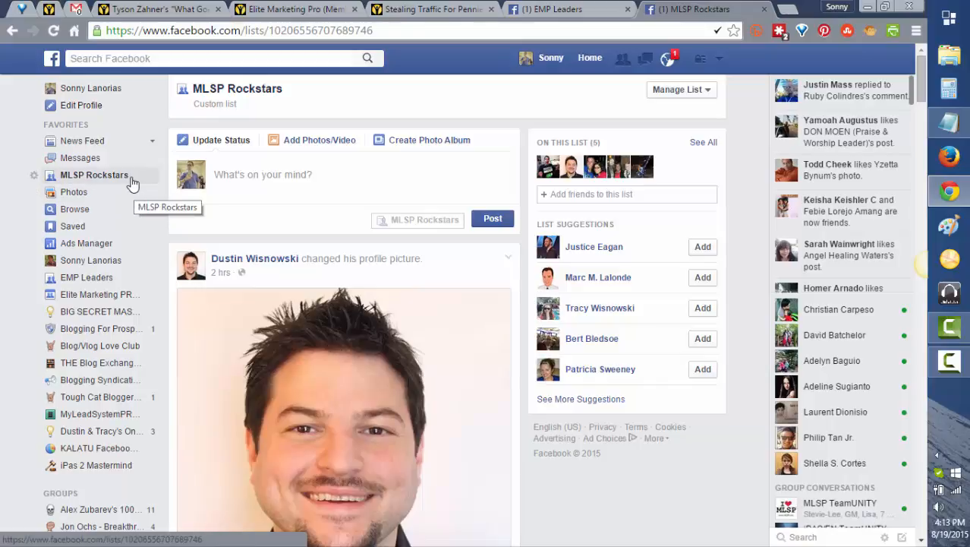
mouse_move(147, 188)
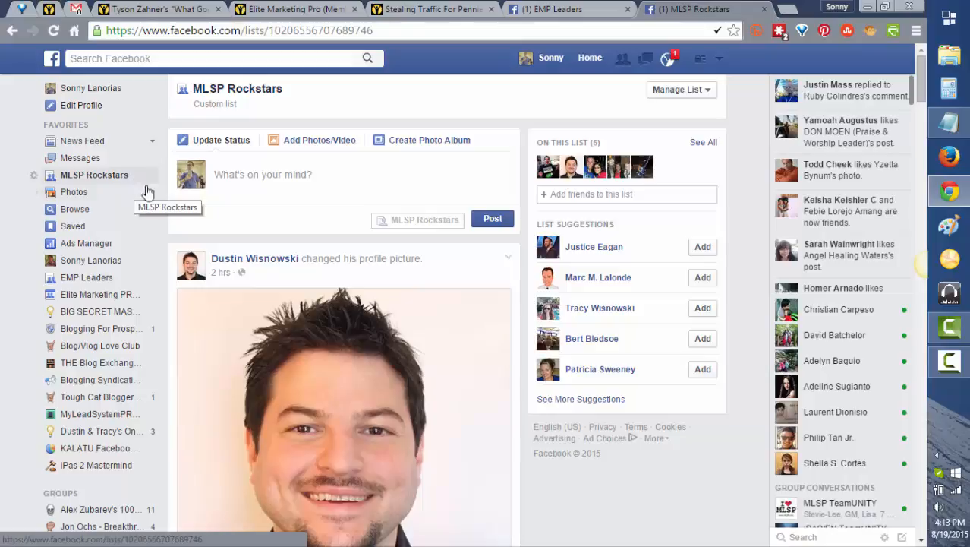
mouse_move(357, 308)
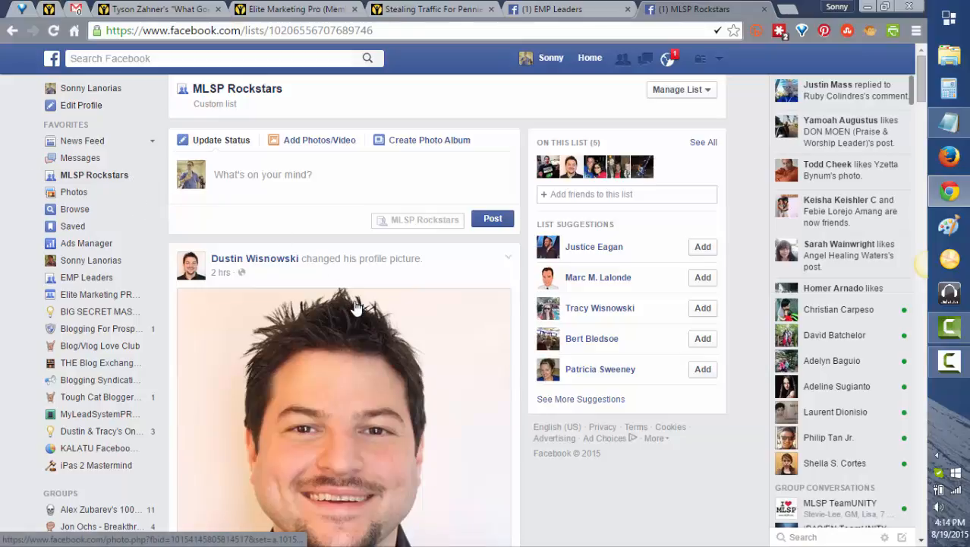
mouse_move(302, 279)
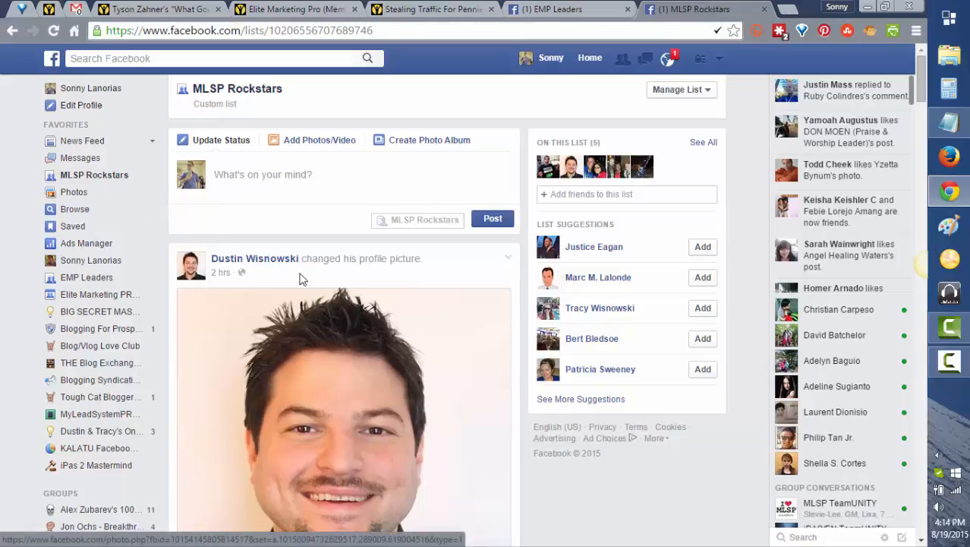
mouse_move(862, 137)
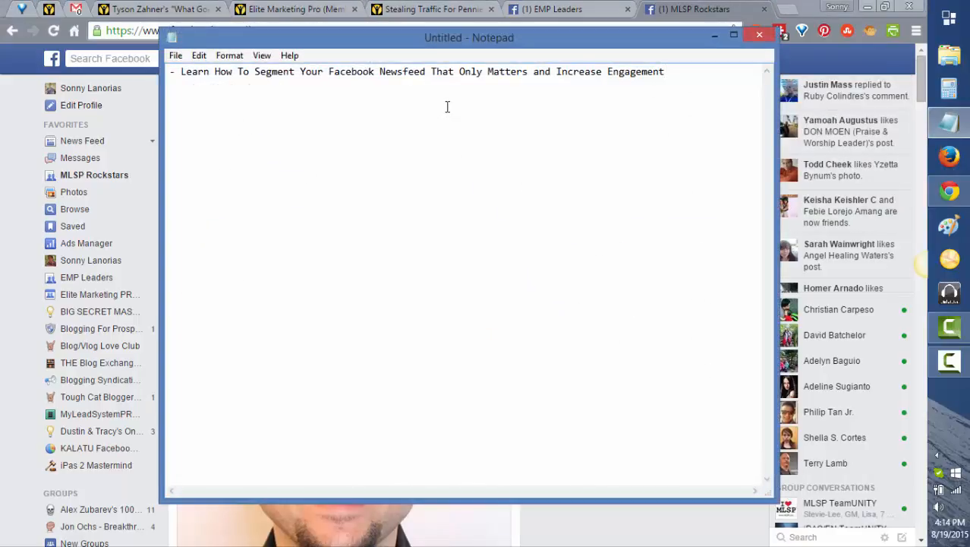
mouse_move(562, 114)
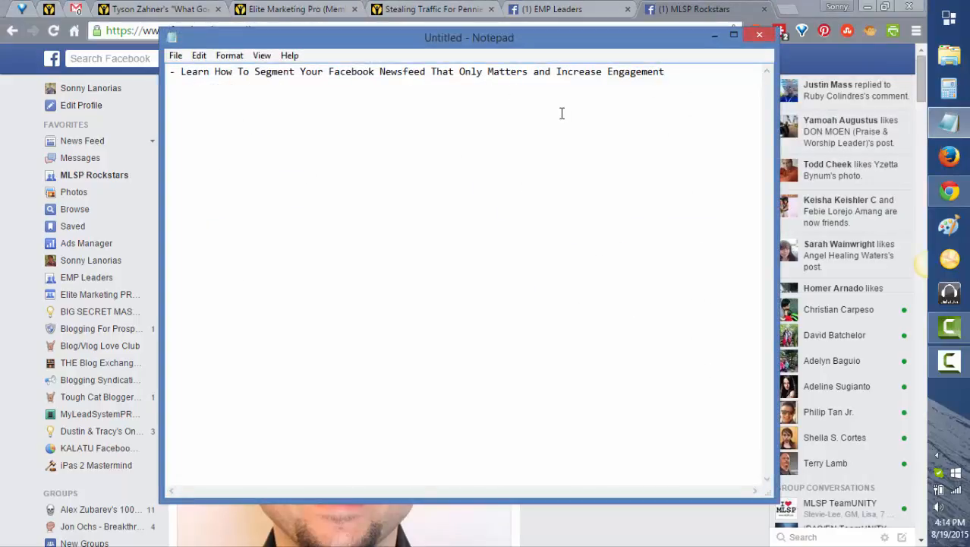